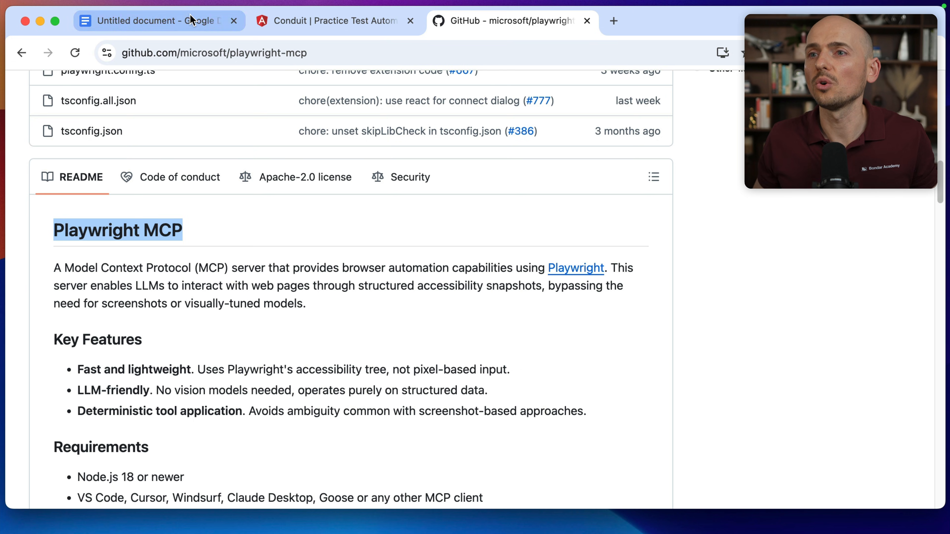
- Switch to the Google Docs tab showing Test Case 1: Create a new article
left_click(154, 21)
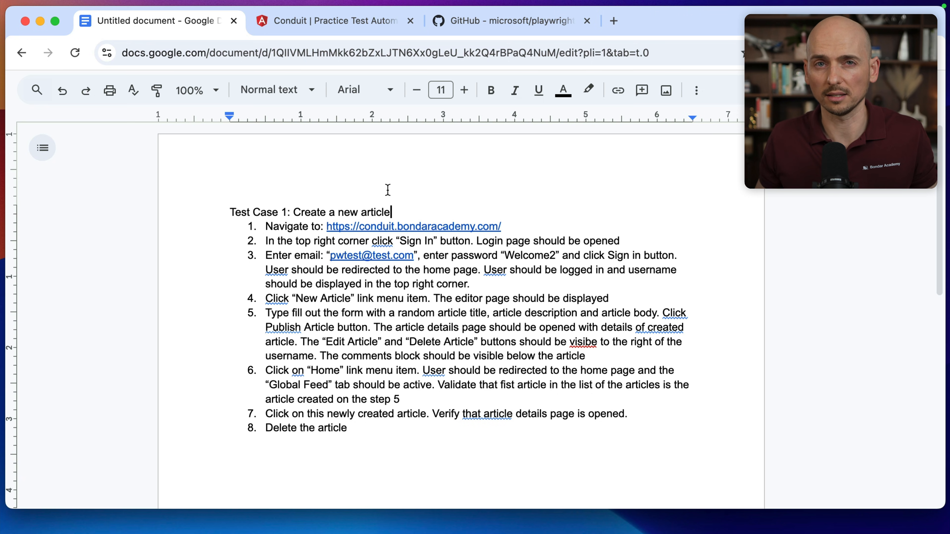
mouse_move(452, 183)
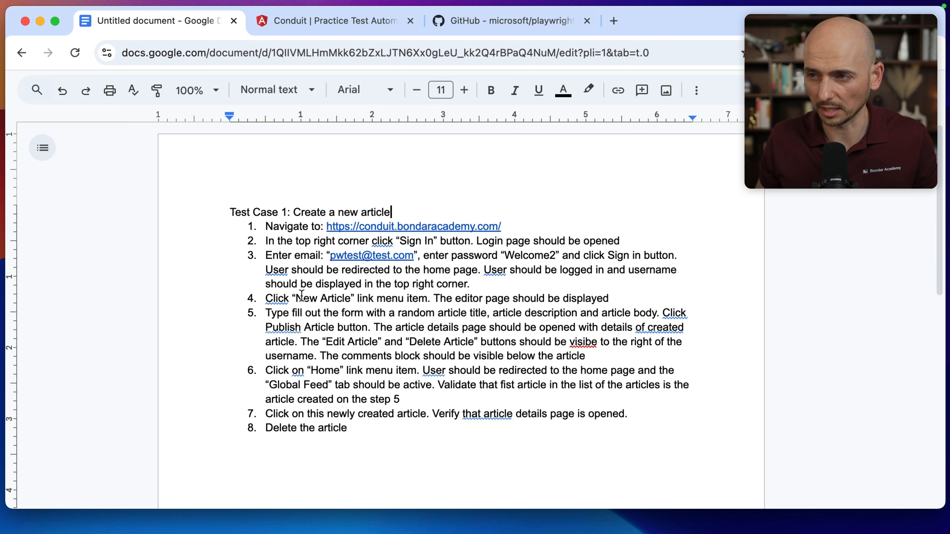
mouse_move(431, 410)
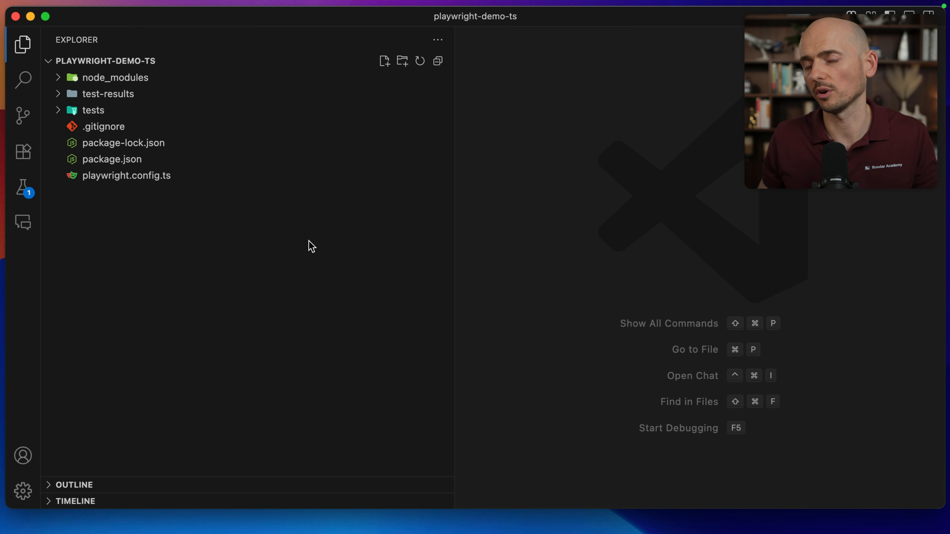
mouse_move(353, 201)
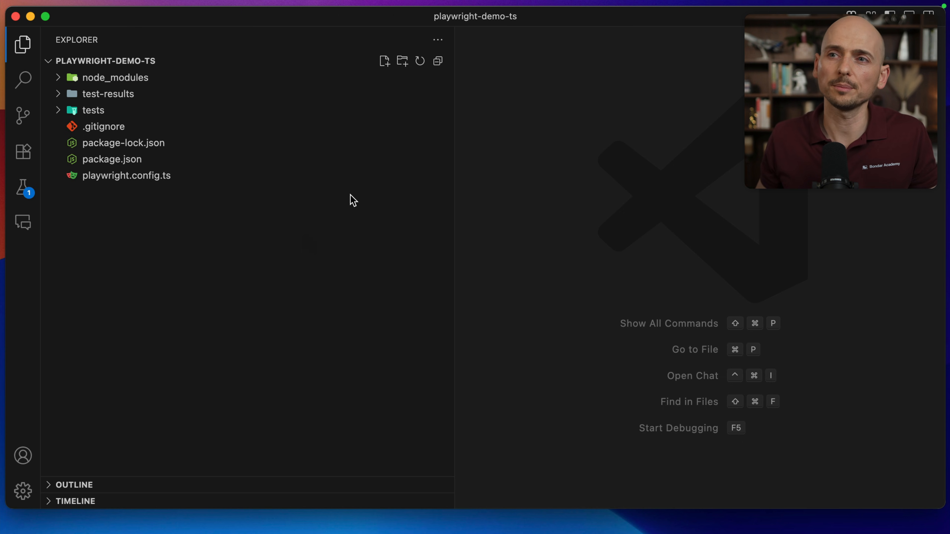
mouse_move(237, 307)
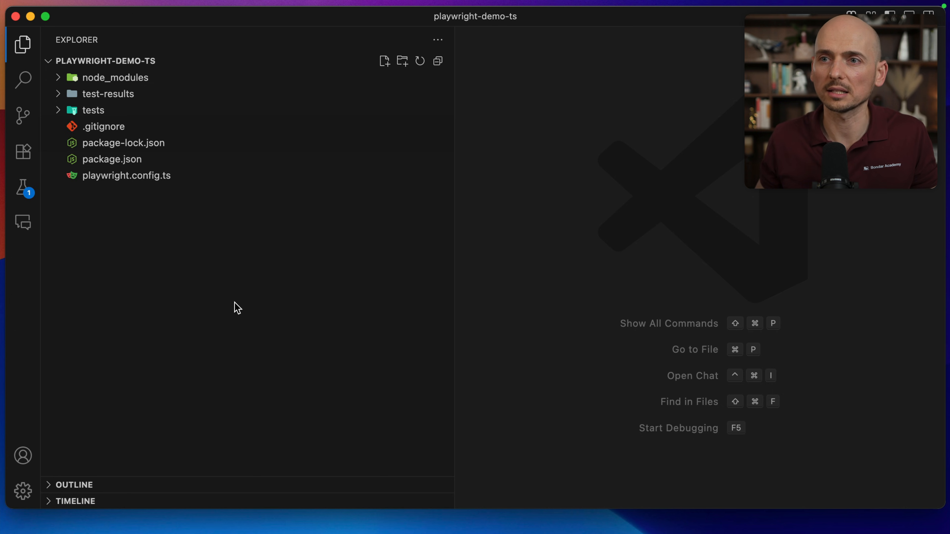
mouse_move(212, 283)
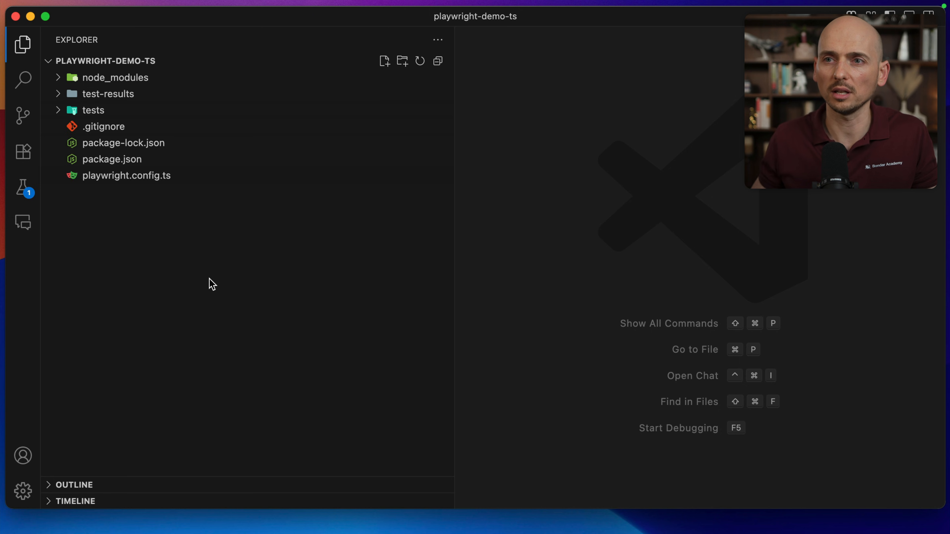
- Show the playwright-demo-ts extensions list and expand the MCP Servers section
left_click(93, 110)
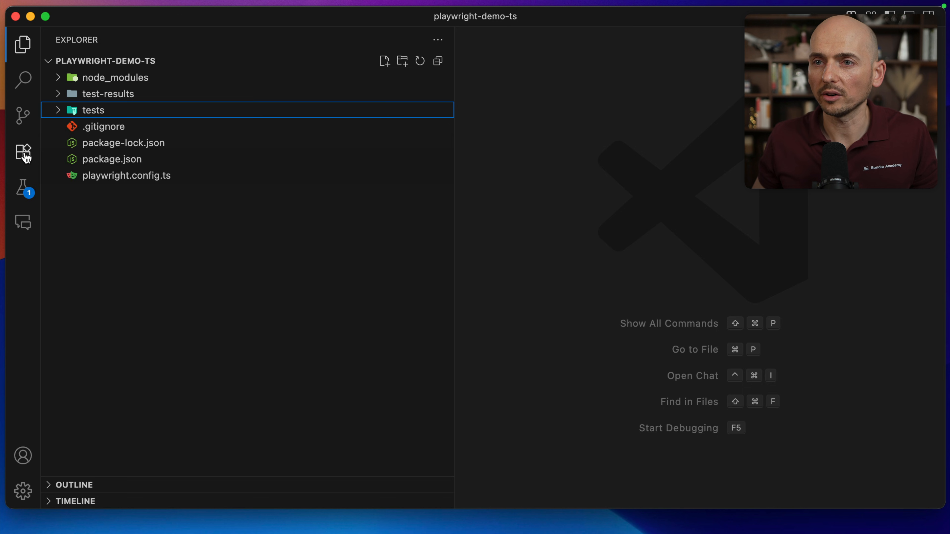
left_click(23, 153)
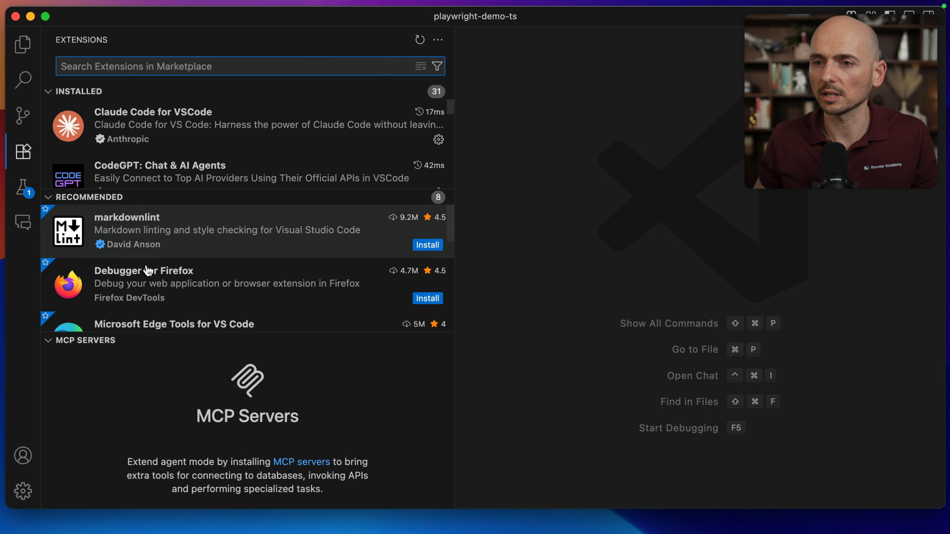
scroll("down", 3)
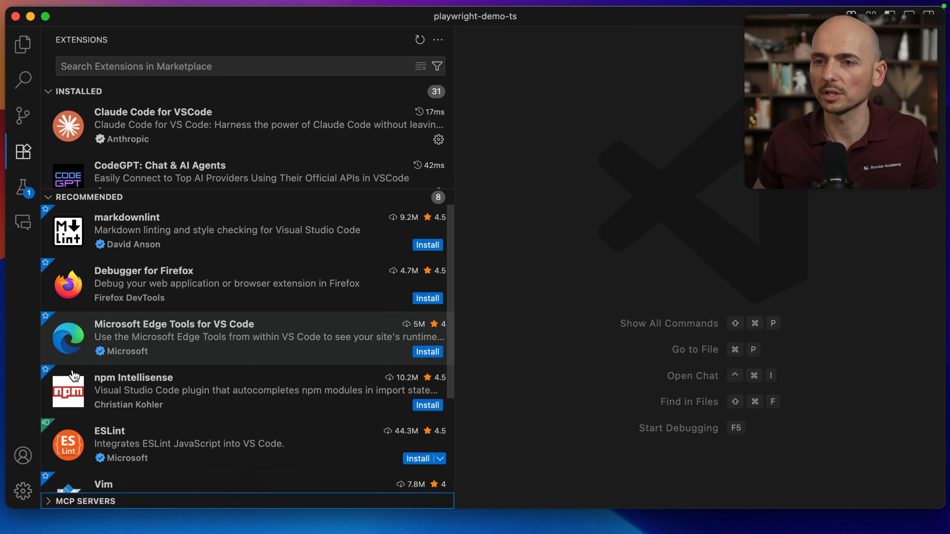
left_click(83, 501)
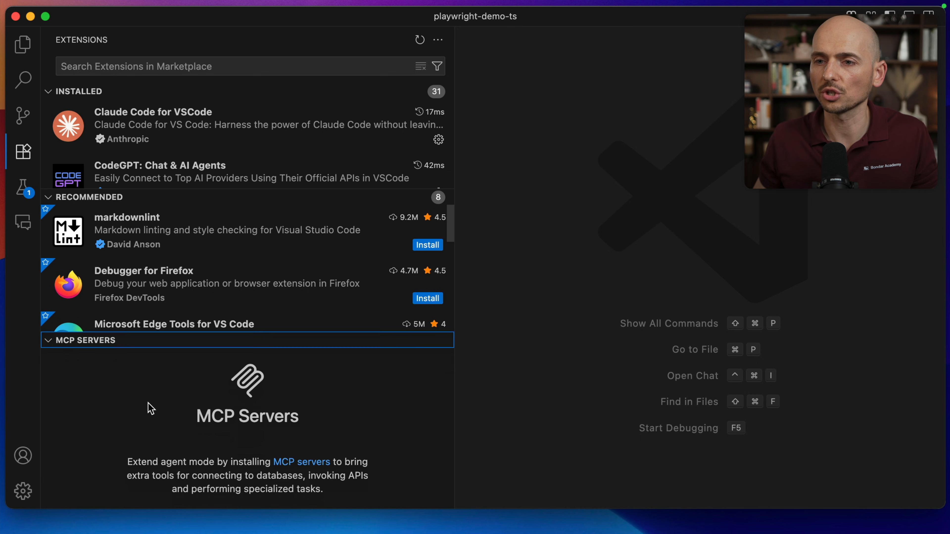
mouse_move(315, 478)
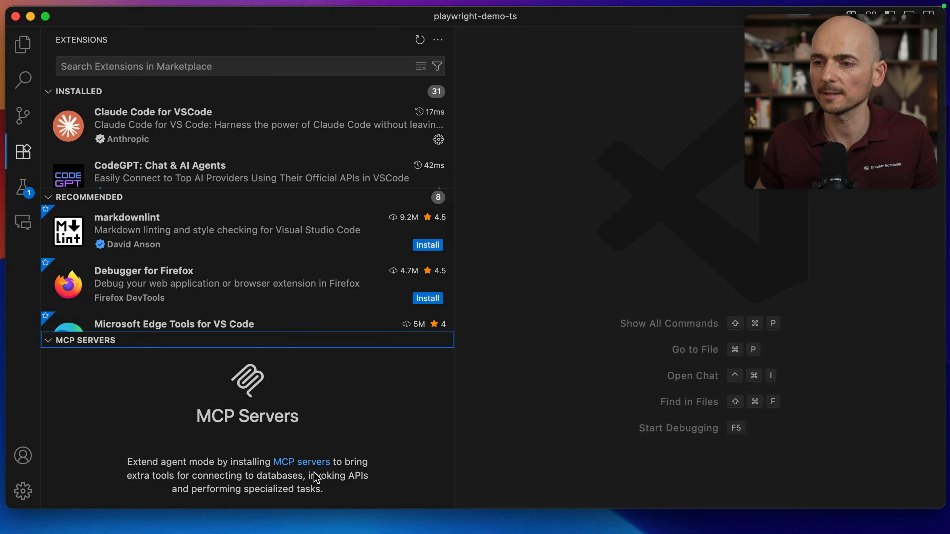
mouse_move(302, 462)
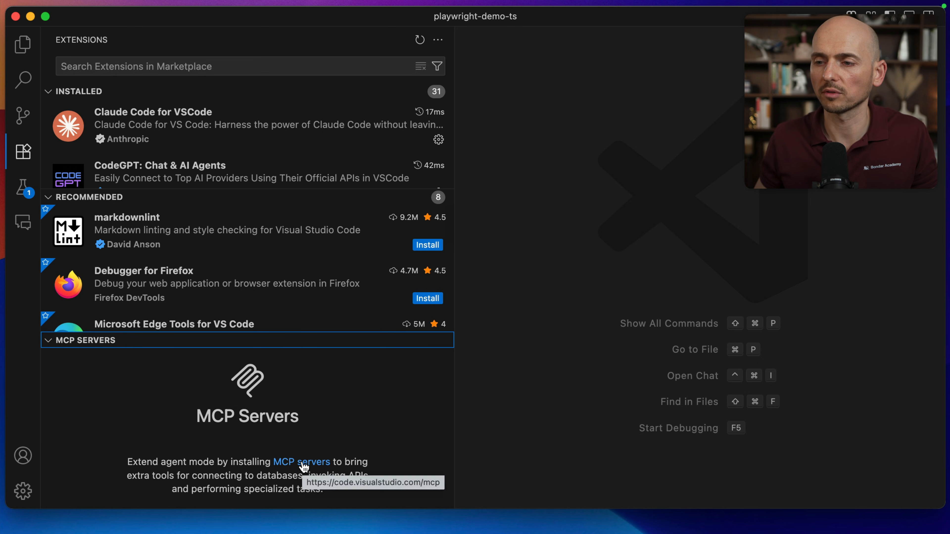
- Browse the code.visualstudio.com MCP catalogue and choose Install Playwright to open it in VS Code
left_click(301, 461)
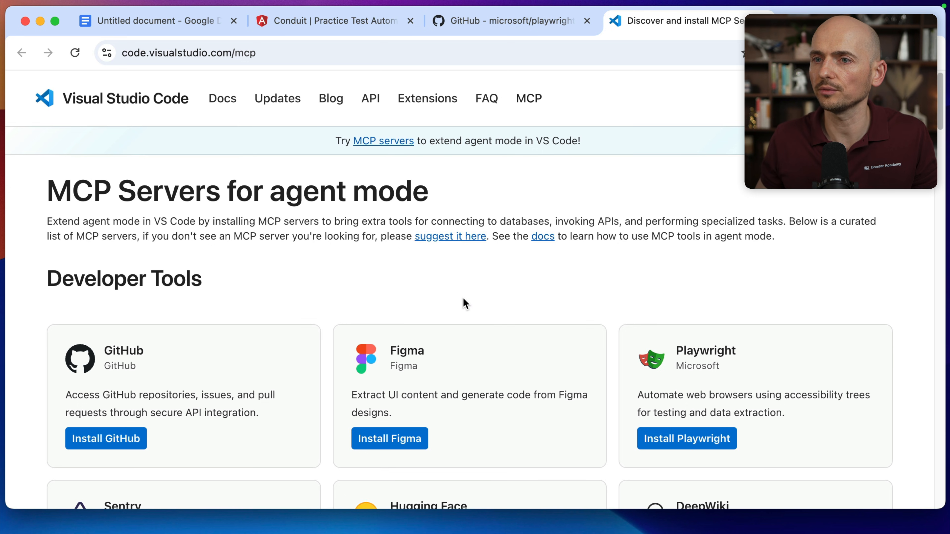
mouse_move(470, 274)
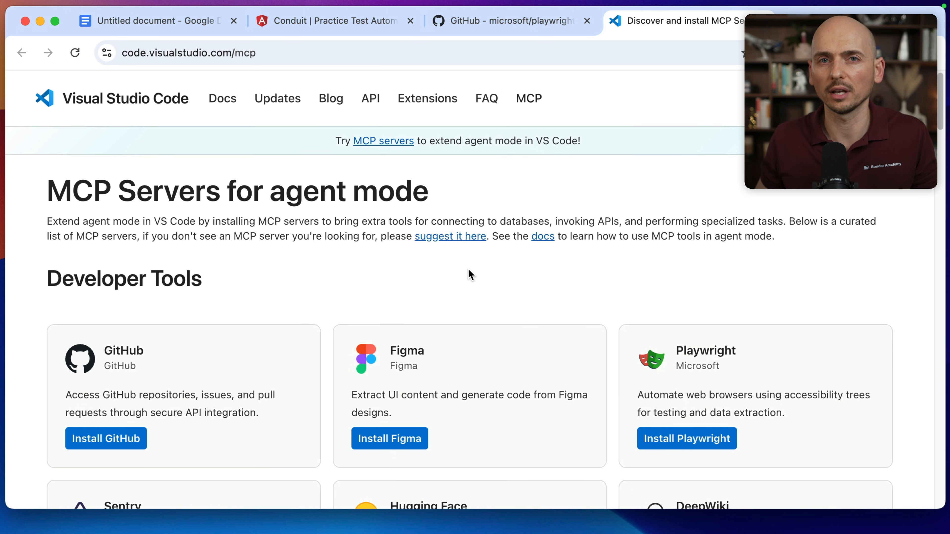
scroll("down", 3)
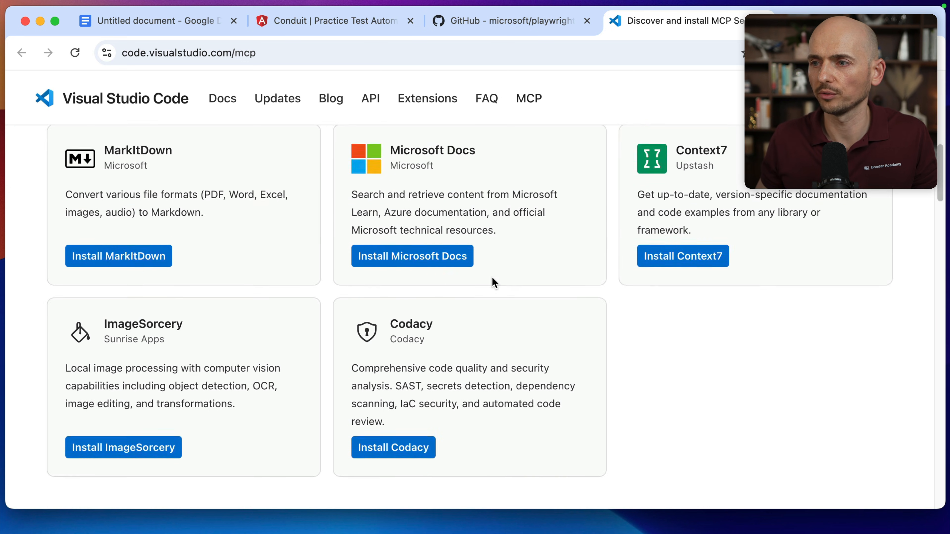
scroll("down", 3)
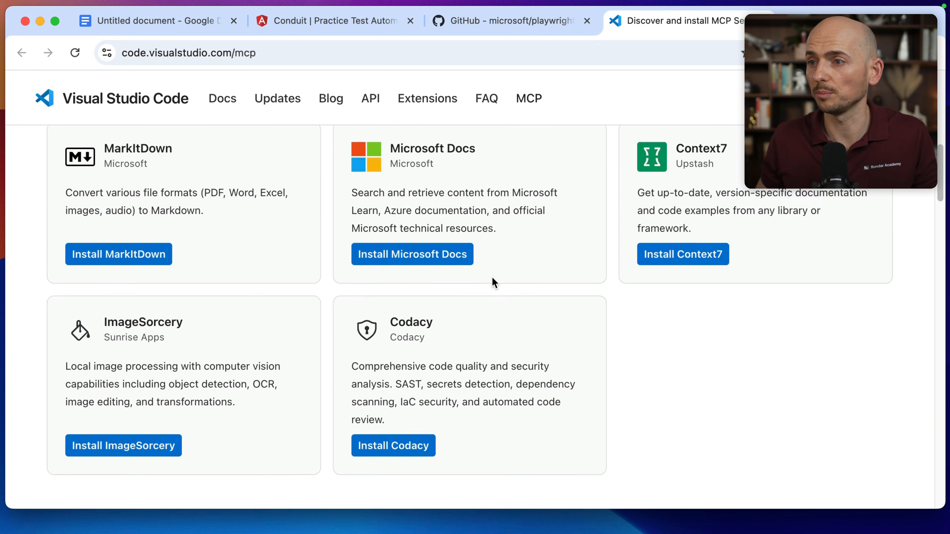
scroll("up", 3)
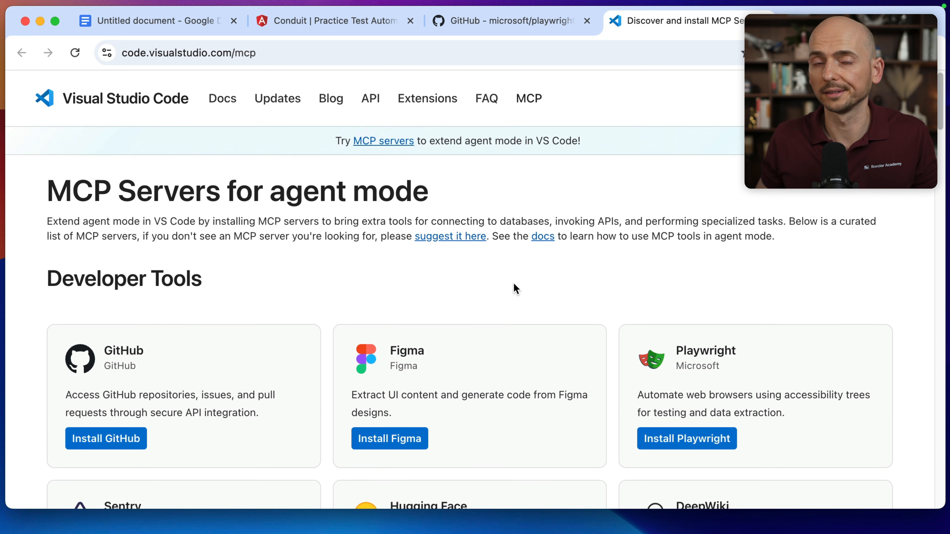
scroll("down", 3)
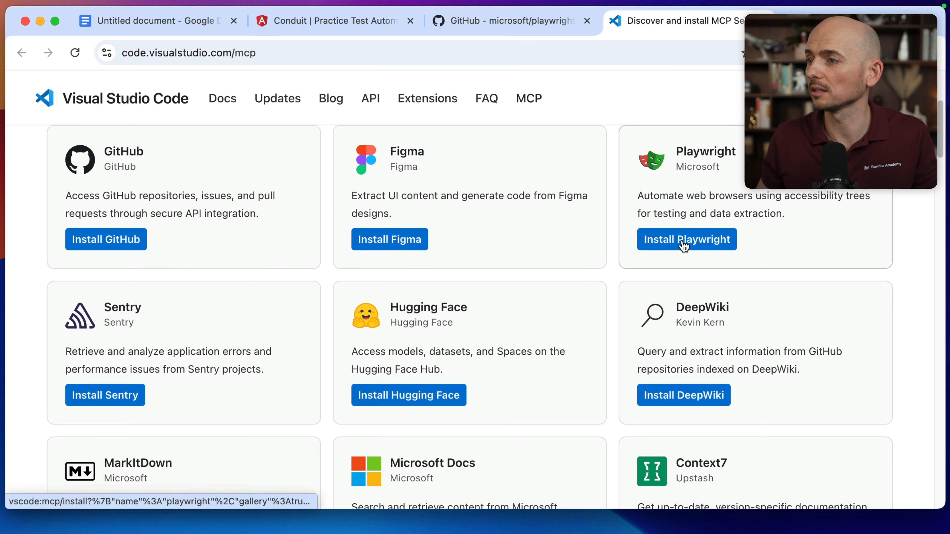
left_click(686, 238)
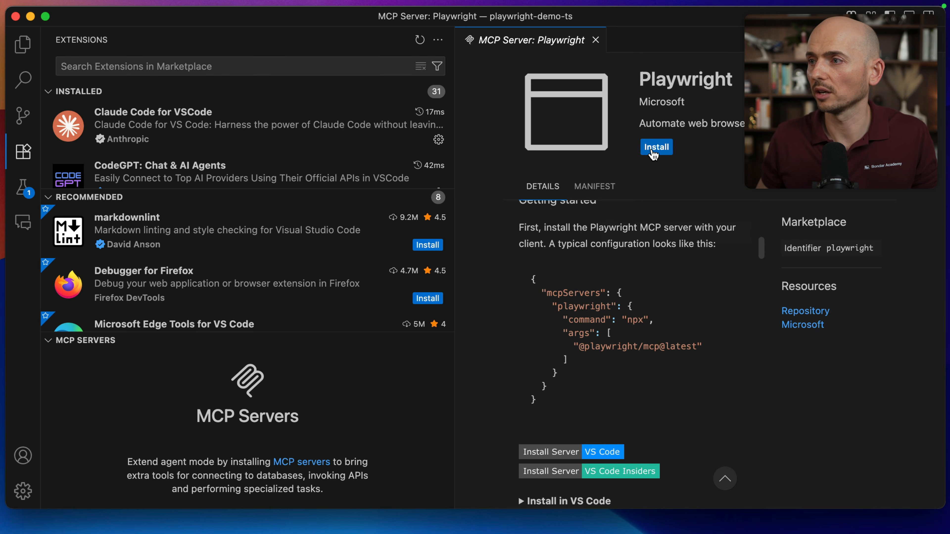
left_click(656, 147)
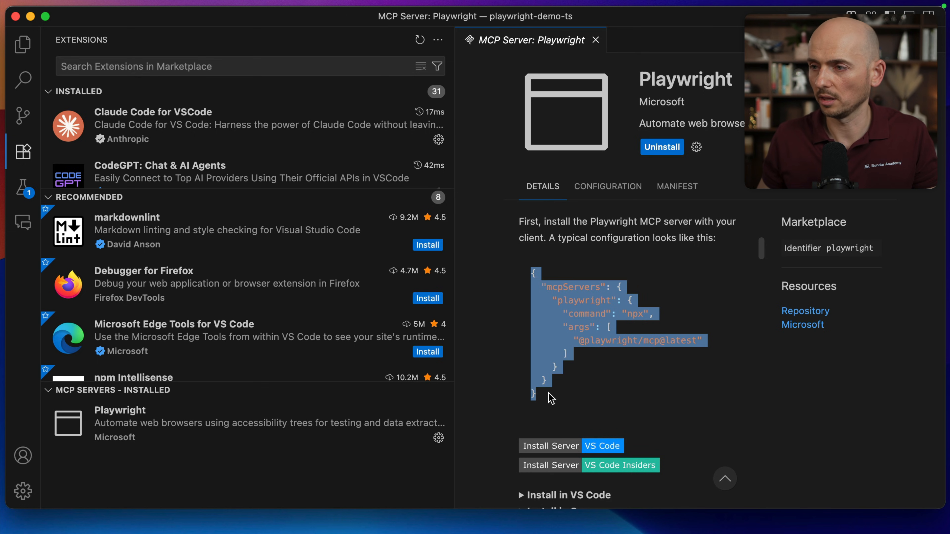
mouse_move(22, 45)
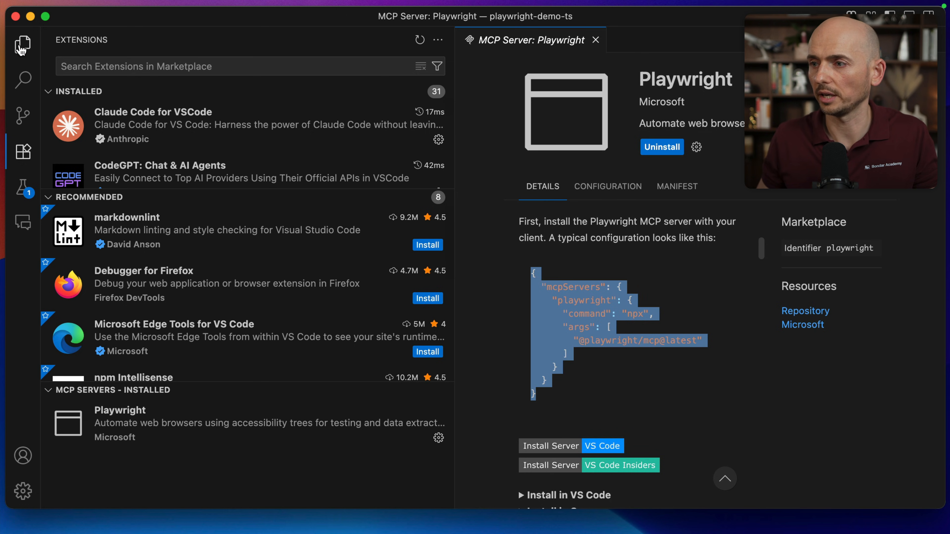
left_click(23, 46)
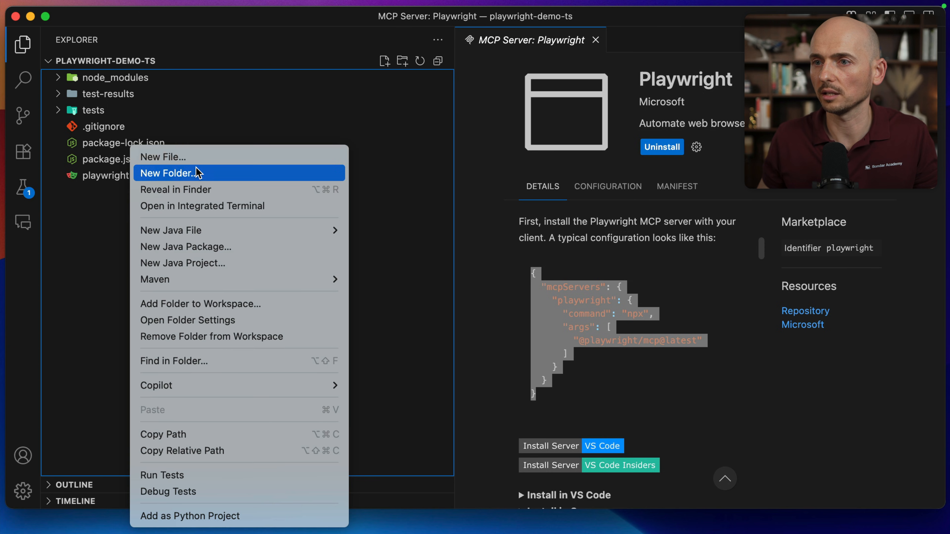
left_click(170, 173)
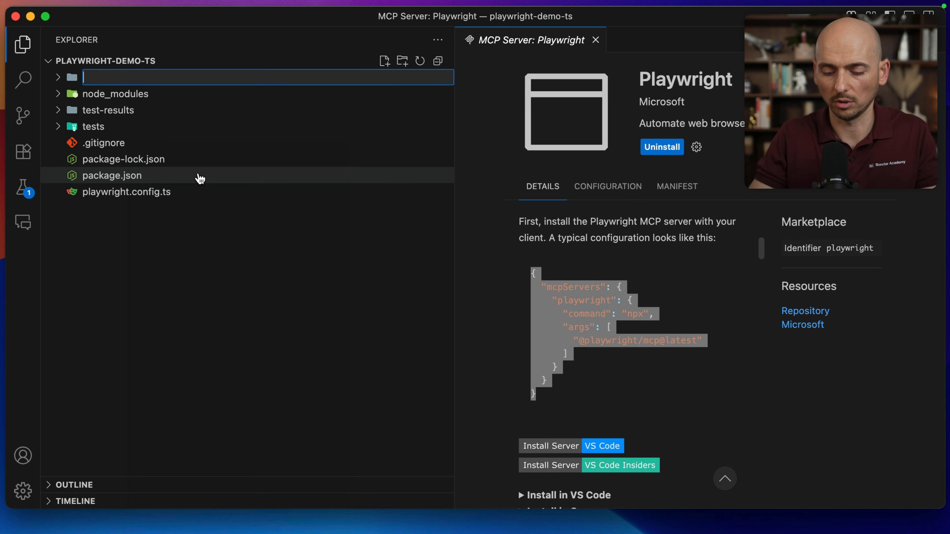
type(".vscode")
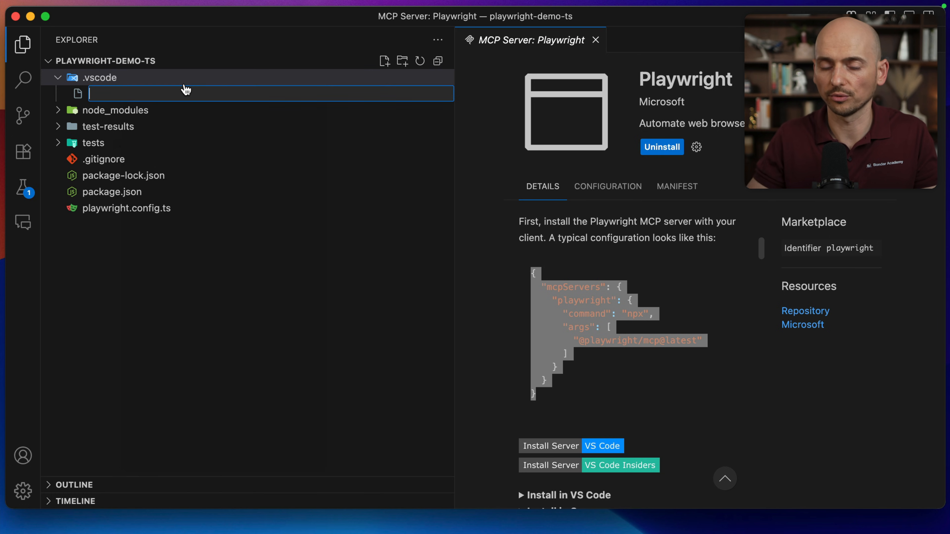
type("settings.json")
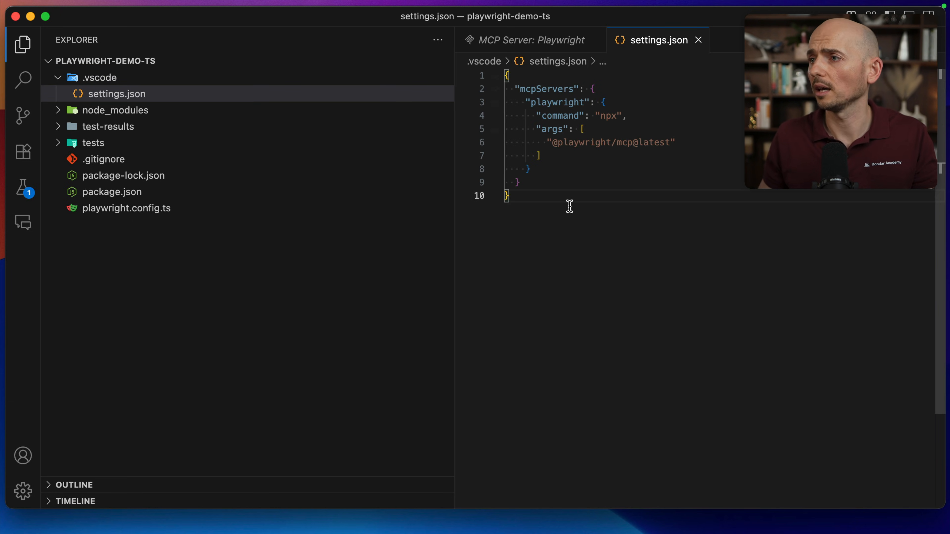
left_click(698, 40)
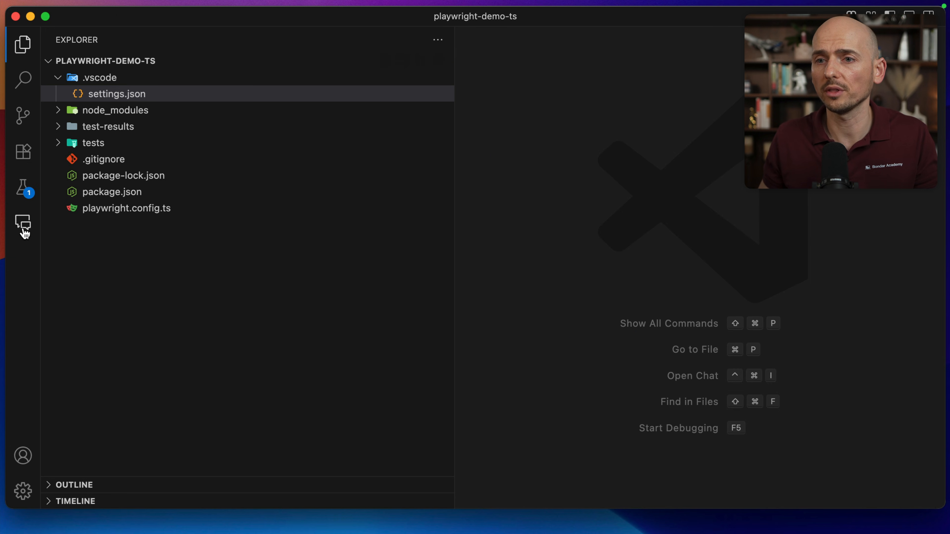
- Show Copilot chat's Configure Tools list and look through the Playwright MCP browser tools
left_click(22, 222)
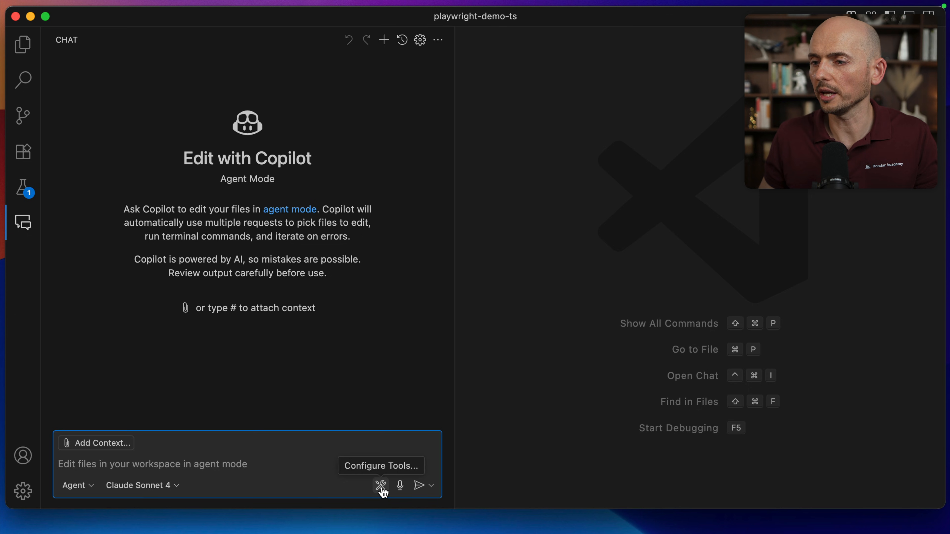
left_click(380, 485)
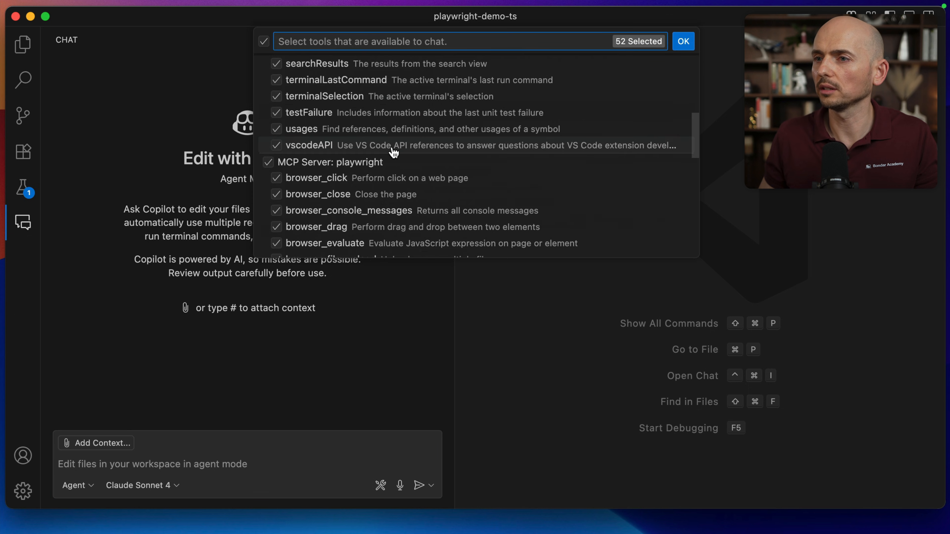
scroll("down", 3)
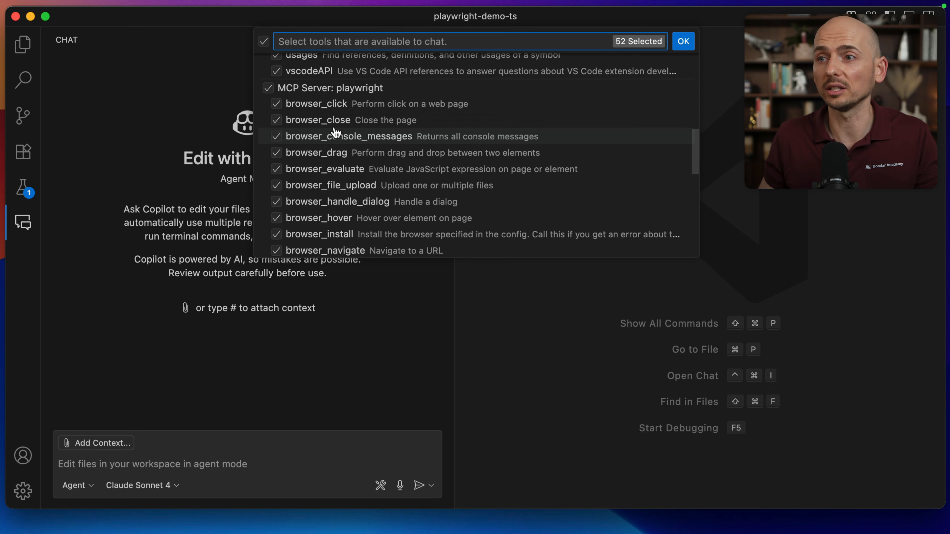
mouse_move(346, 140)
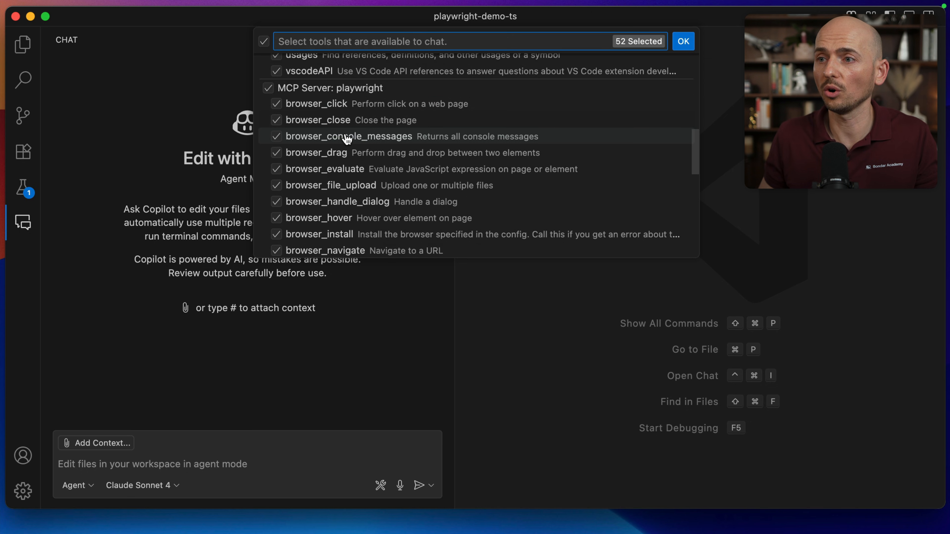
scroll("down", 3)
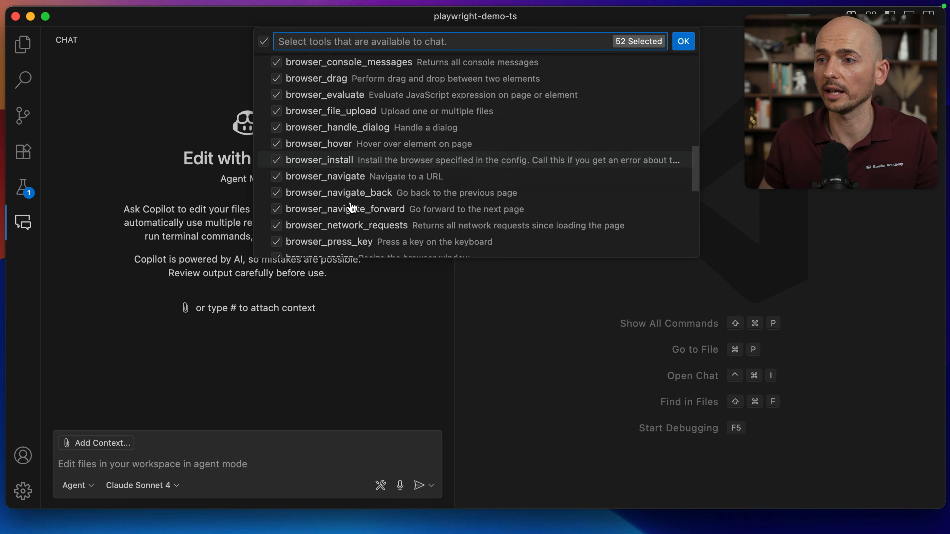
scroll("down", 3)
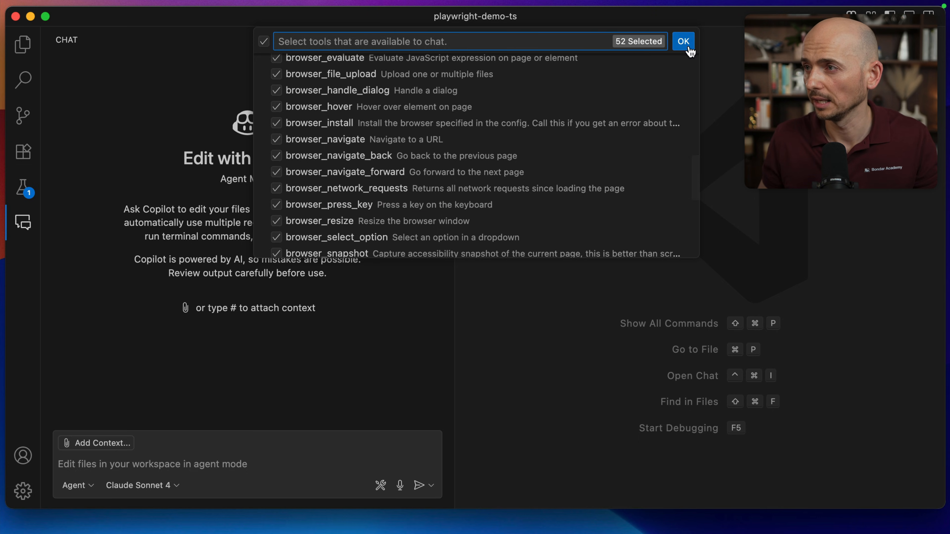
- Confirm all 52 tools, revisit the test case doc and Conduit site, then return to Copilot chat
left_click(683, 41)
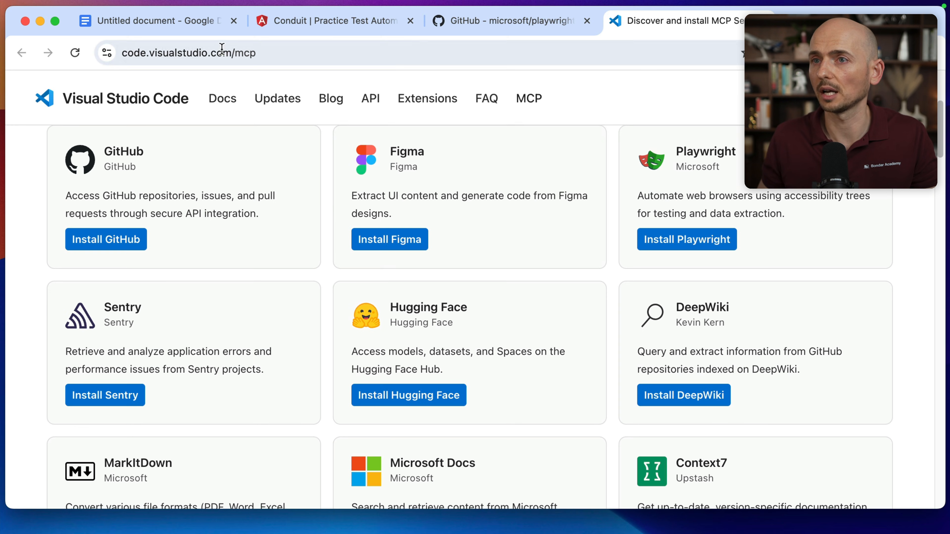
left_click(155, 20)
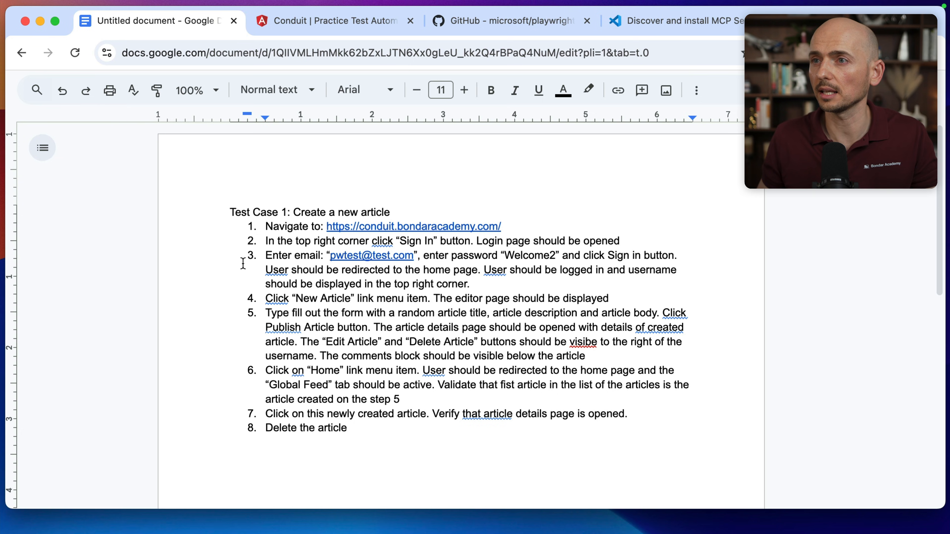
left_click(332, 20)
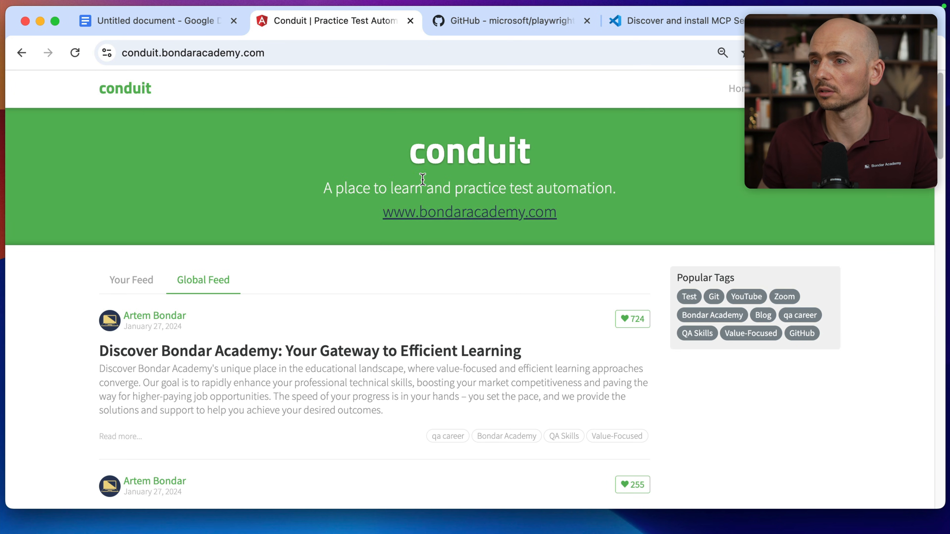
scroll("down", 3)
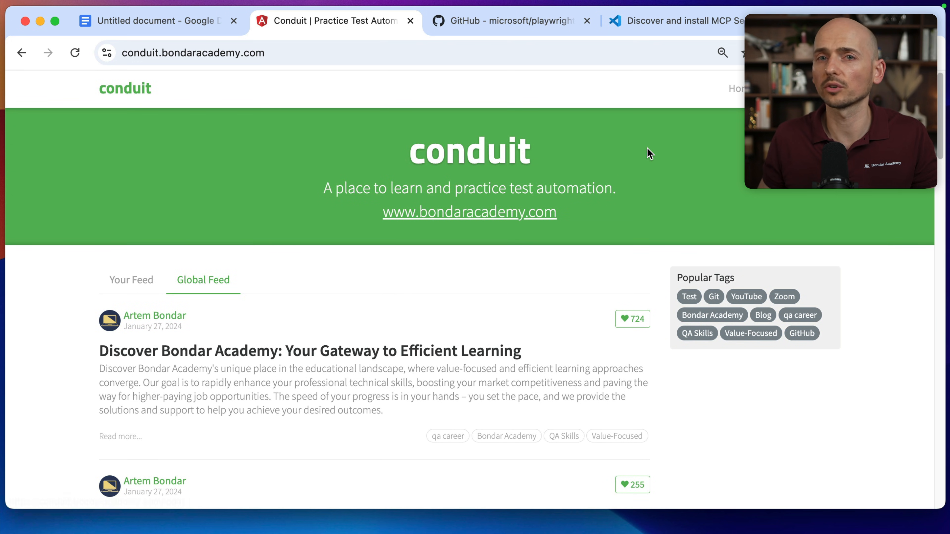
mouse_move(457, 338)
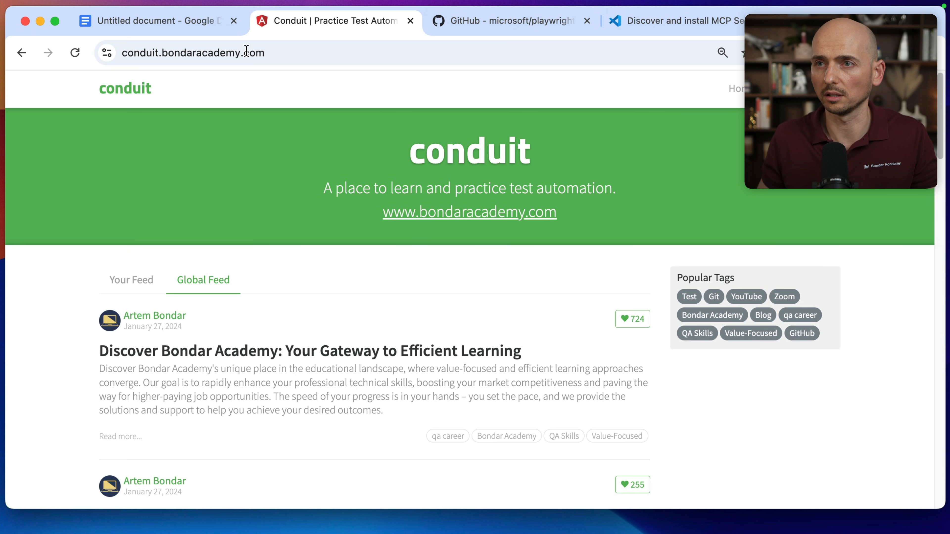
left_click(154, 19)
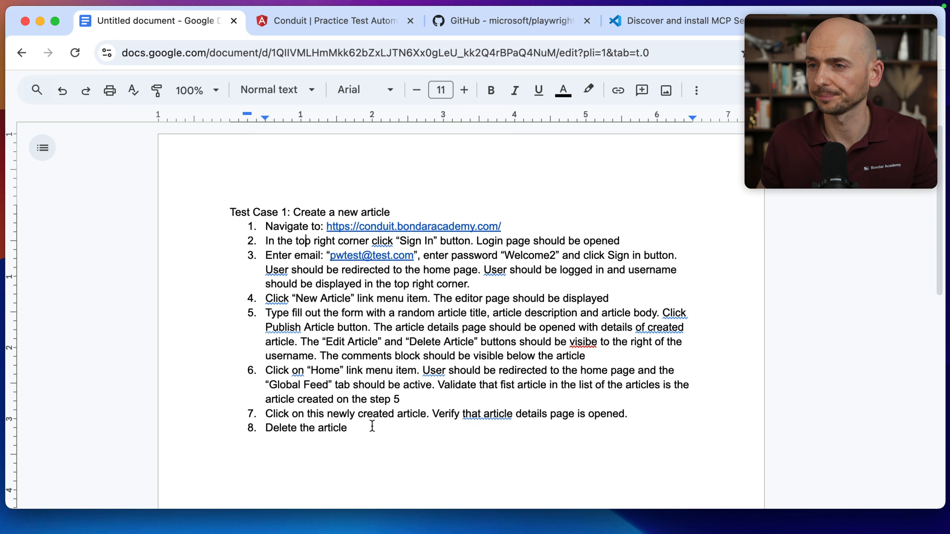
key("cmd+a")
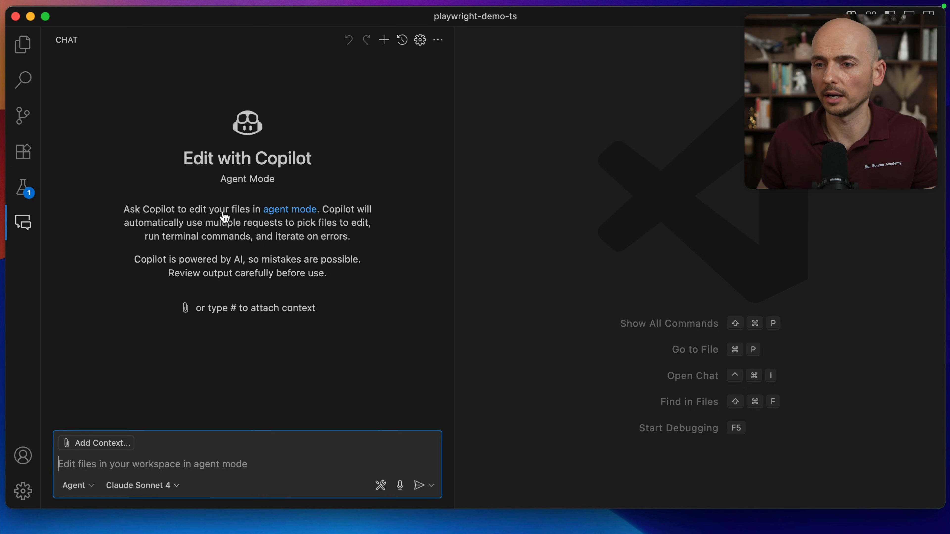
mouse_move(211, 465)
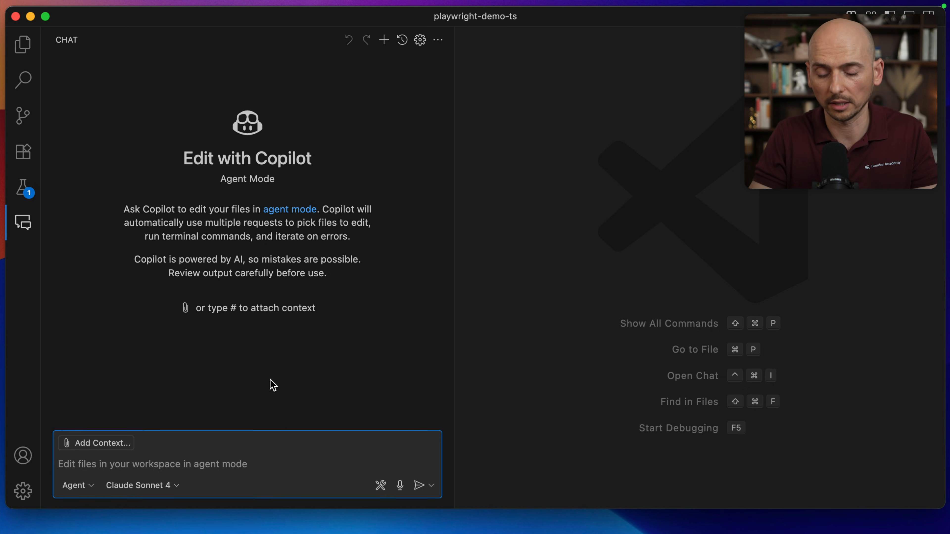
- Write the prompt asking to use Playwright MCP to automate the test case and create a new spec file
type("Use Playwright MCP ser")
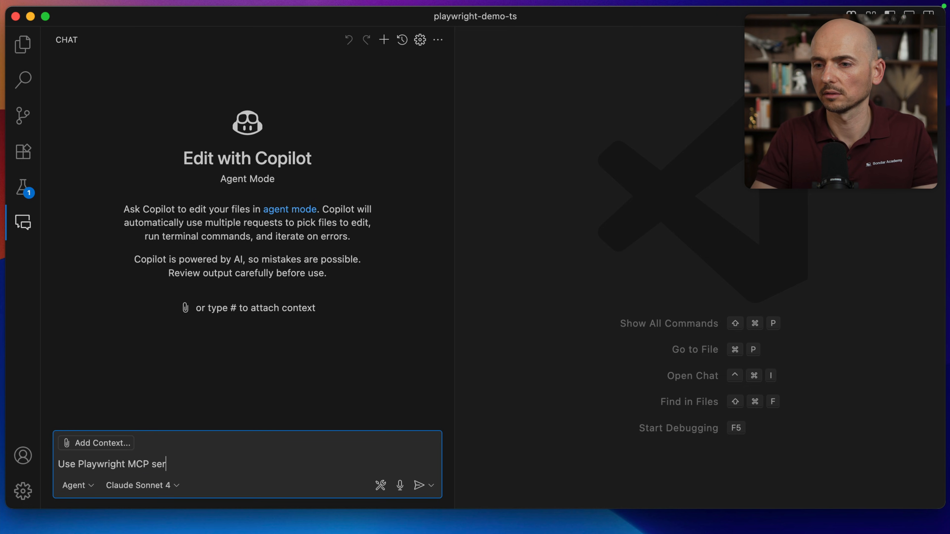
type("ver and automate")
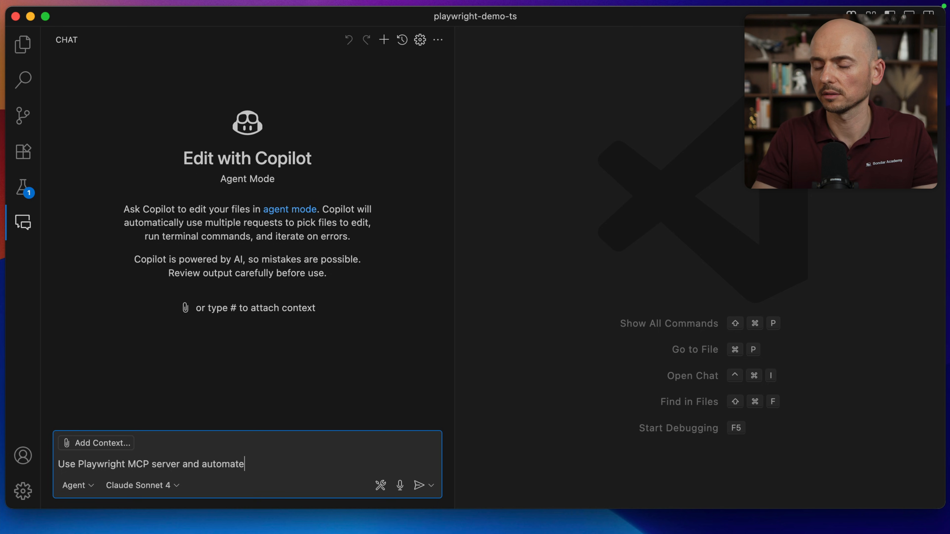
type("provided s")
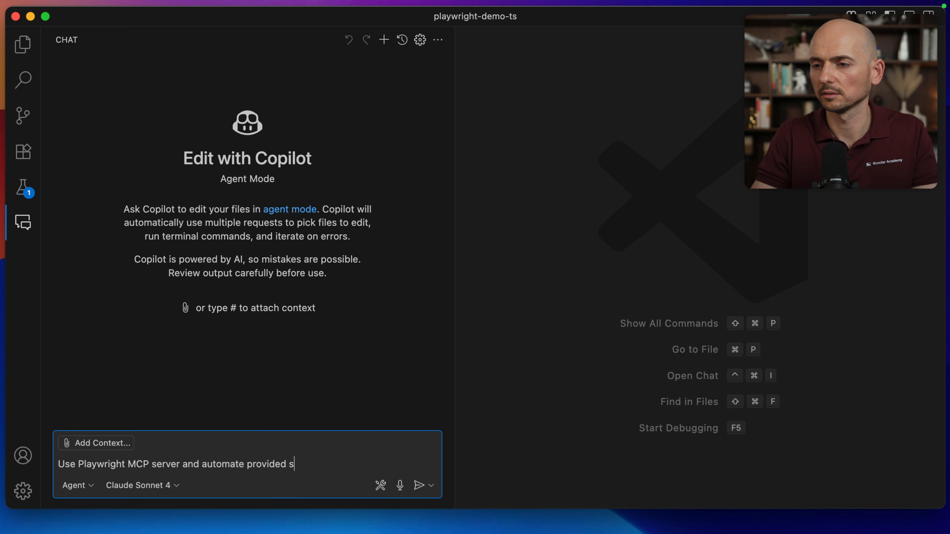
type("test case. You need to navigate to")
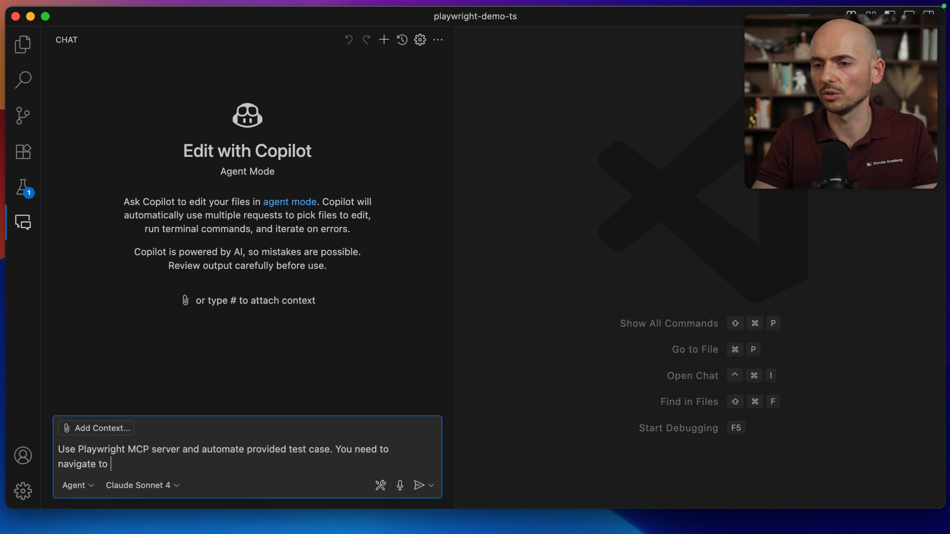
type("the p")
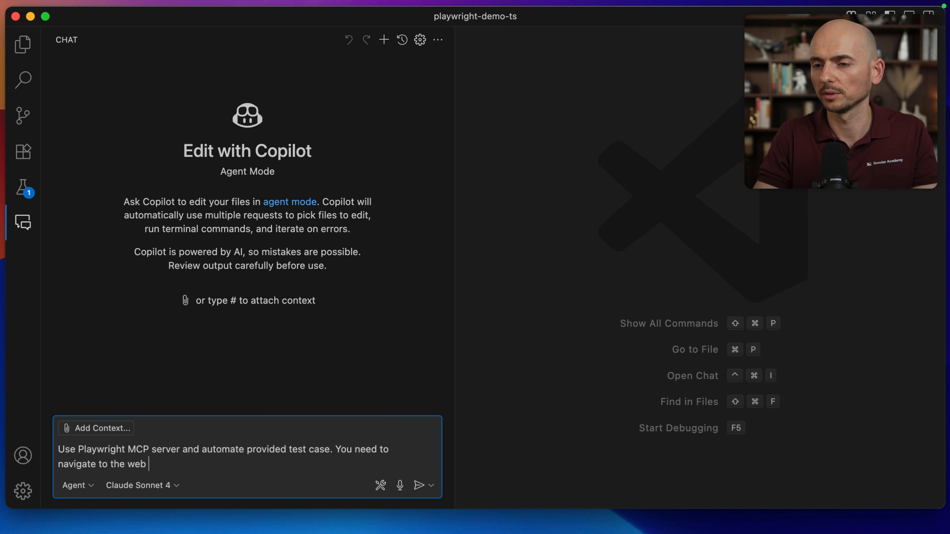
type("application in the browser, perform all steps of the test case and")
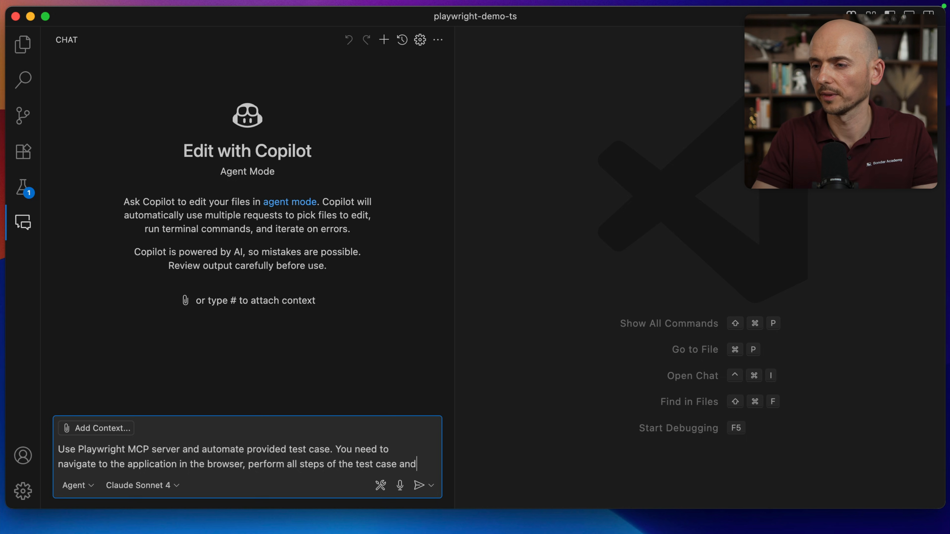
type("c")
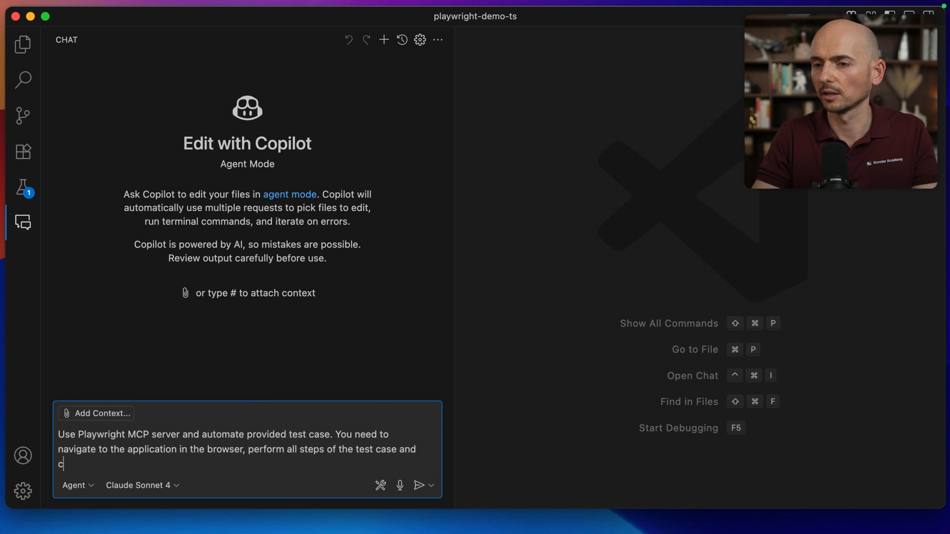
type("reate a n")
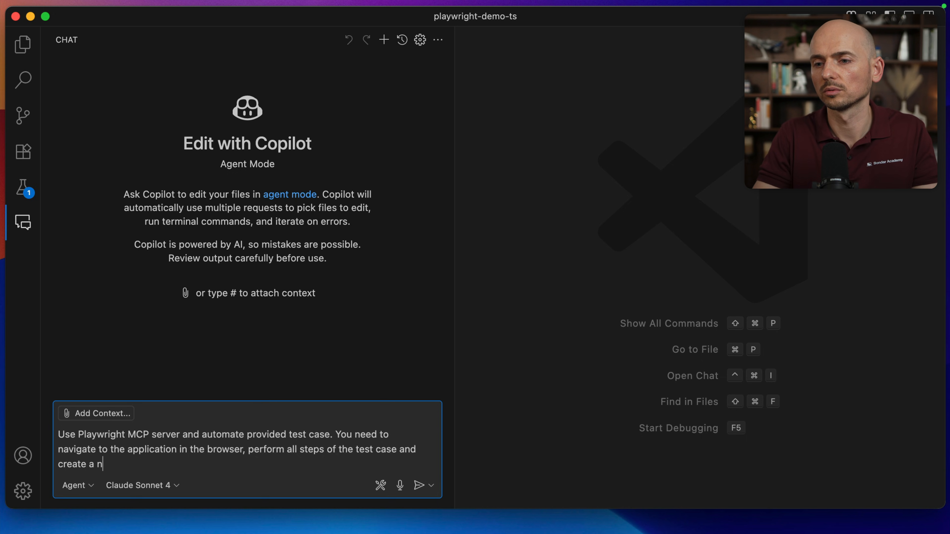
type("ew")
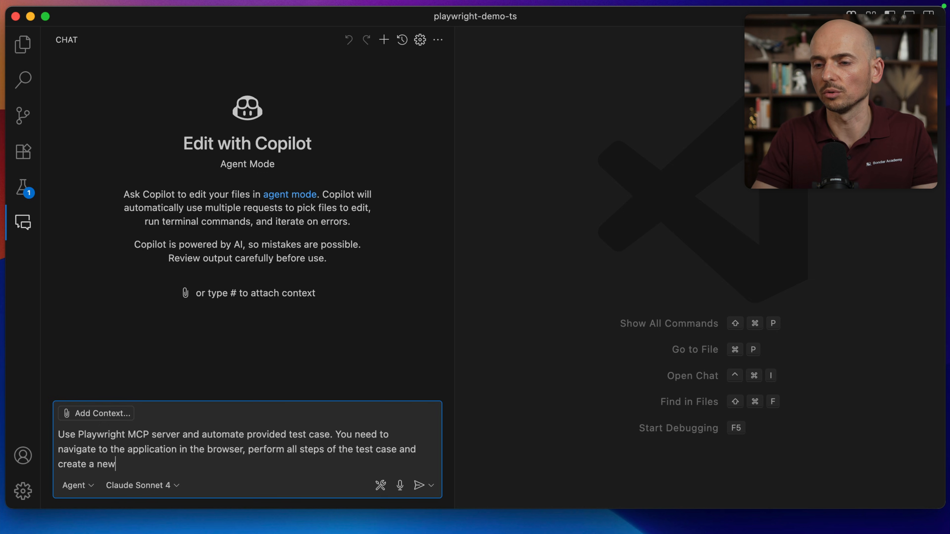
type("spec file in the test folder with this")
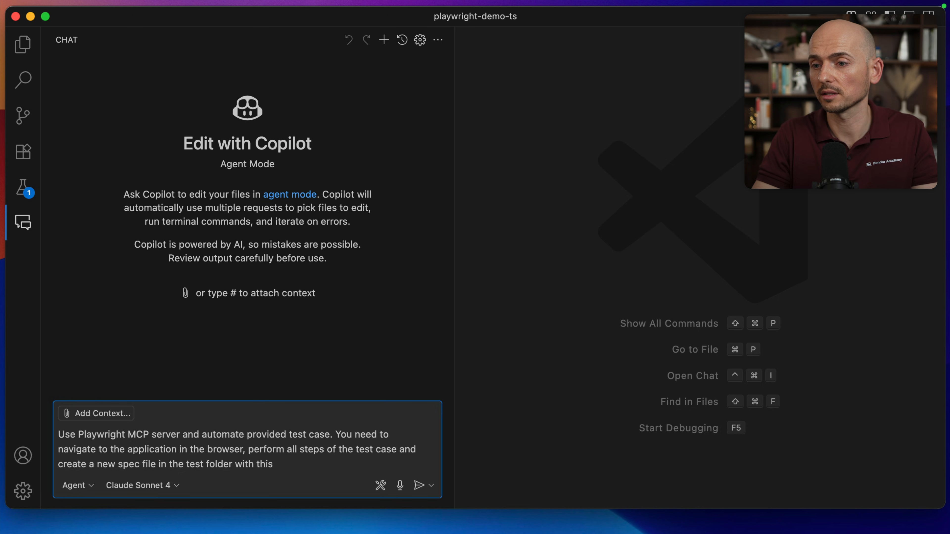
type("automa")
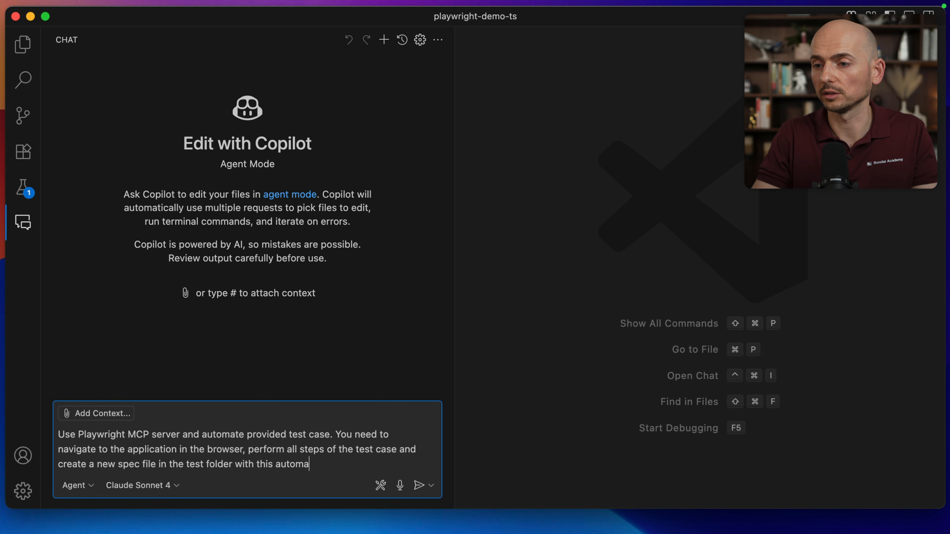
type("ted tes")
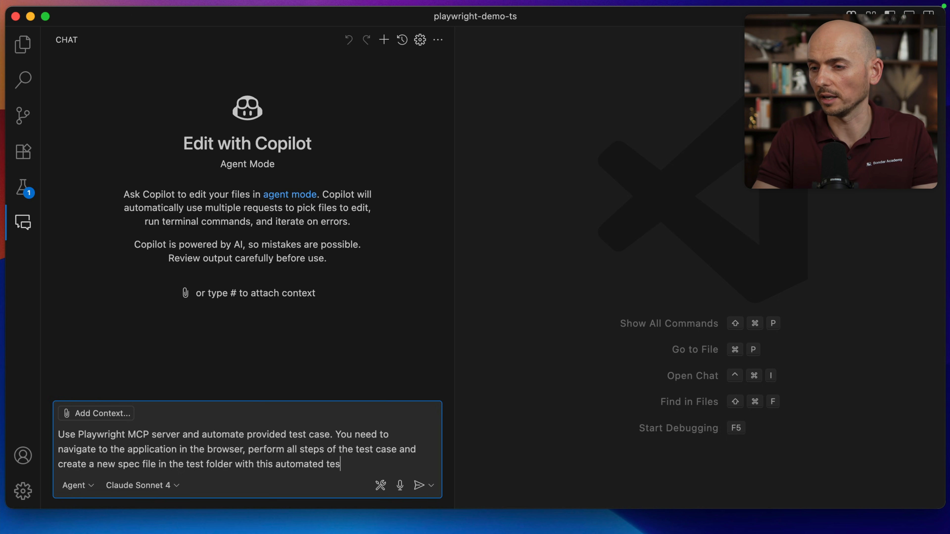
type("t:")
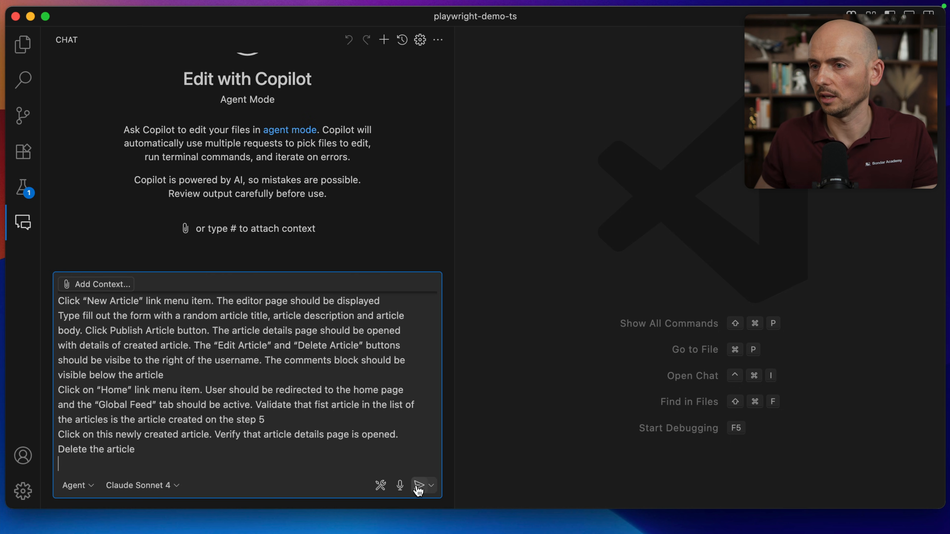
- Send the request so the agent launches the browser on the Conduit home page
left_click(418, 486)
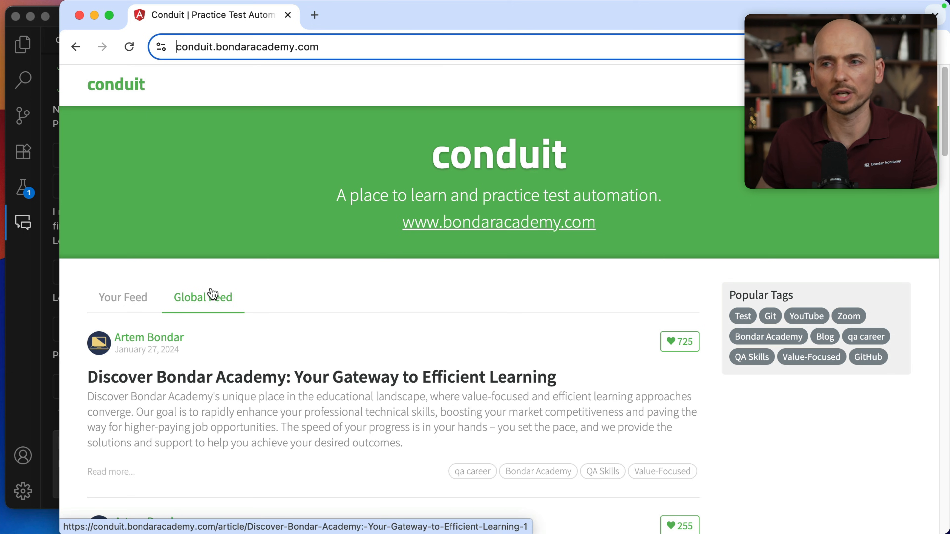
left_click(154, 19)
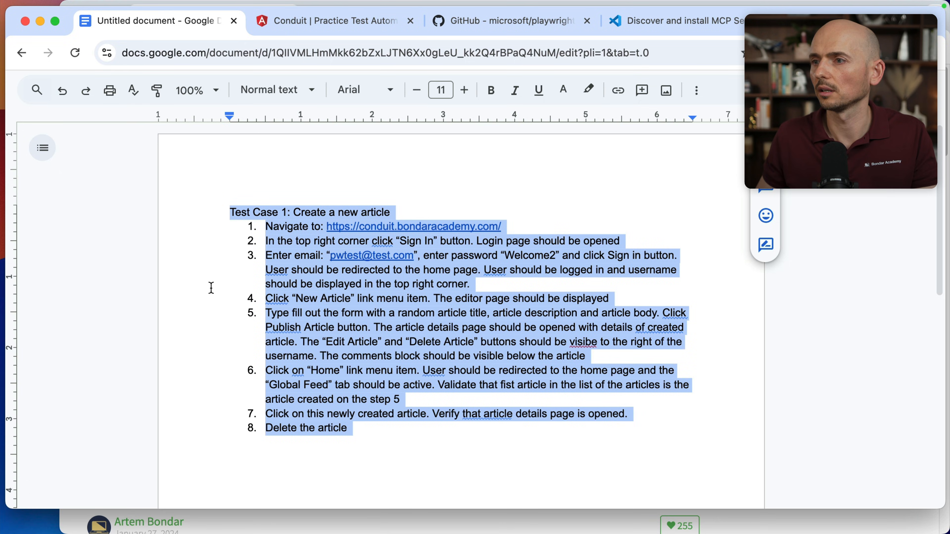
left_click(327, 20)
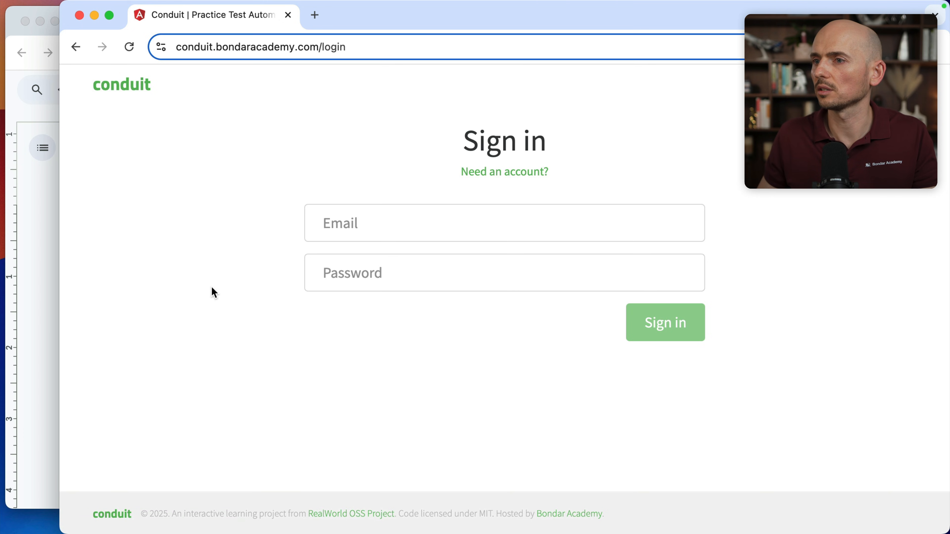
type("pwtest@test.com")
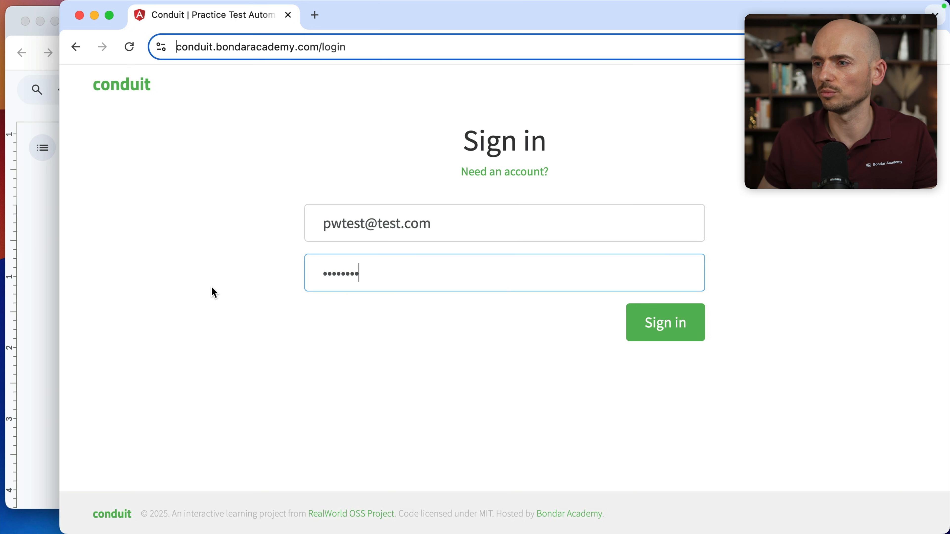
left_click(663, 321)
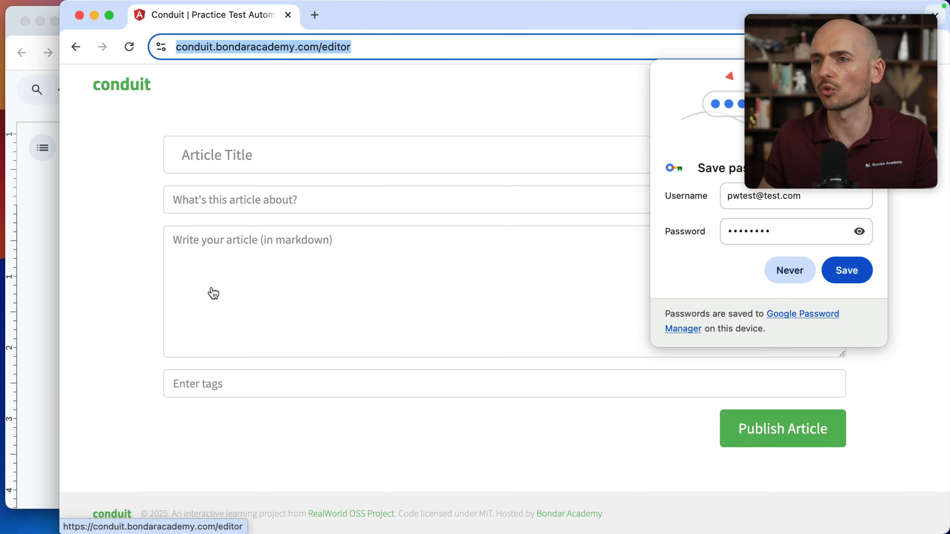
- Publish 'Test Automation Best Practices - A Comprehensive Guide' with description and tags test-automation qa best-practices selenium playwright
type("Test Automation Best Practices - A Comprehensive Guide")
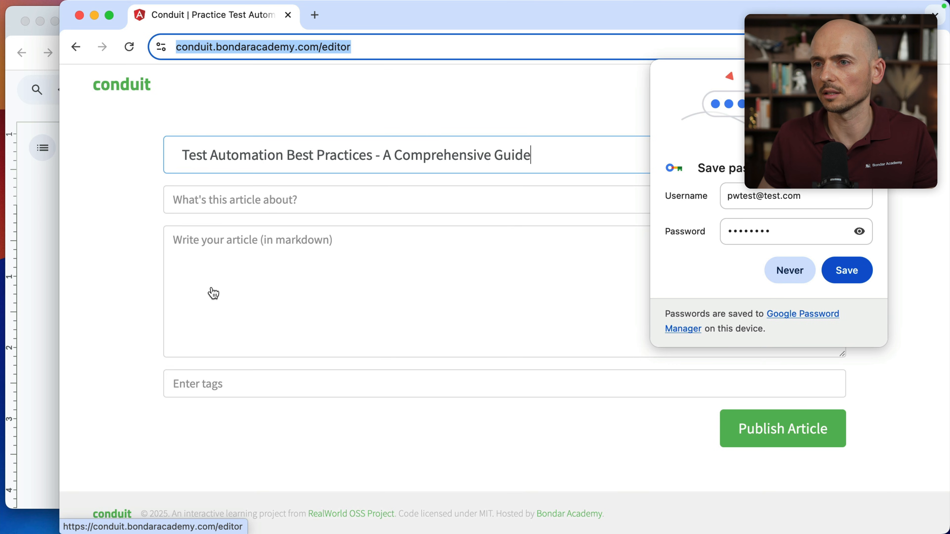
type("essential best practices for effective test automation including framework selection, test design")
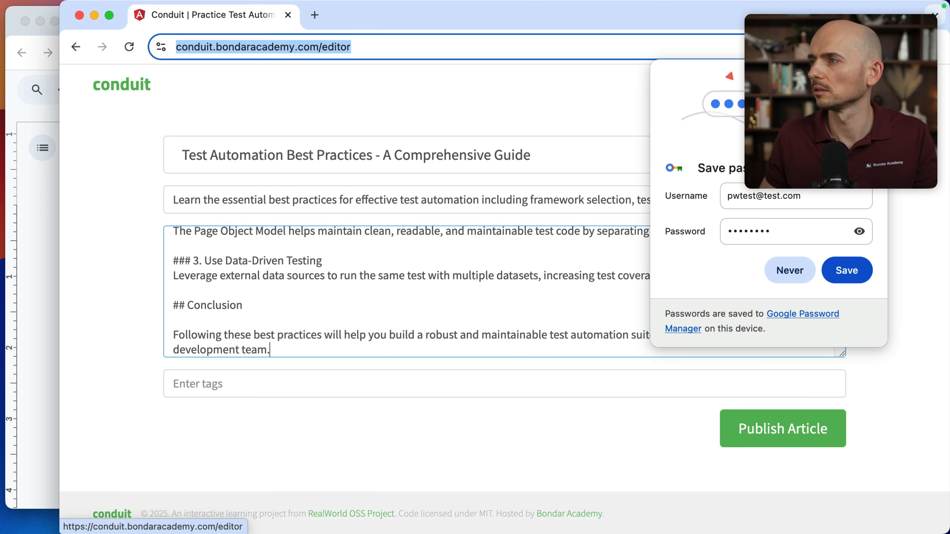
left_click(789, 270)
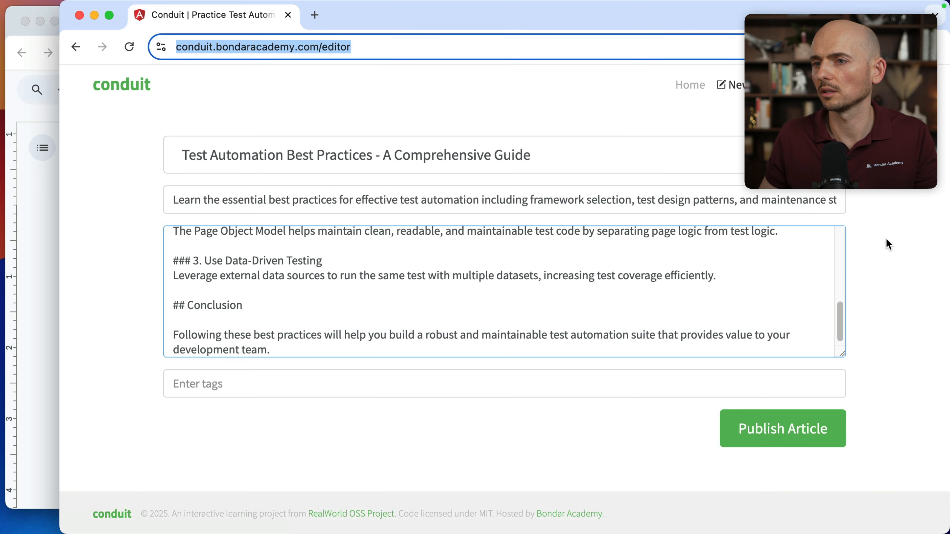
type("test-automation qa best-practices selenium playwright")
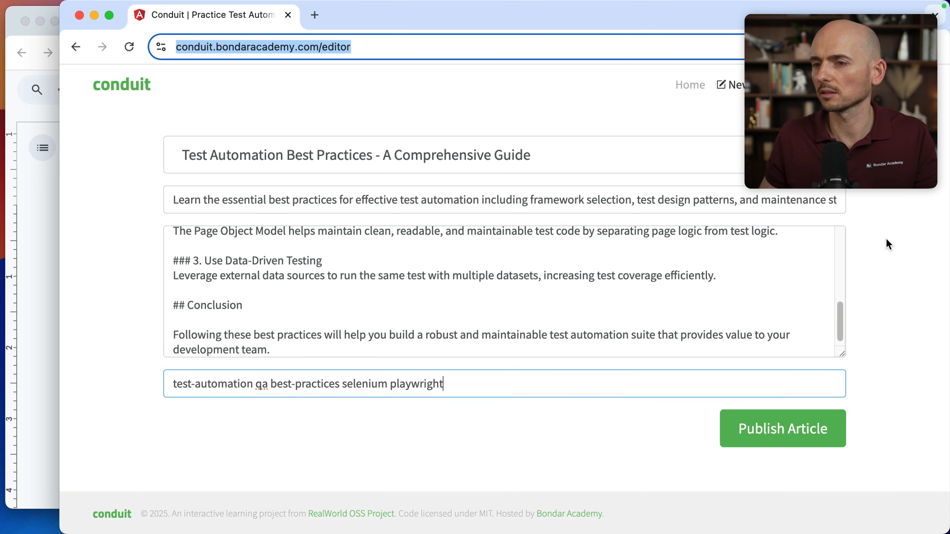
left_click(782, 428)
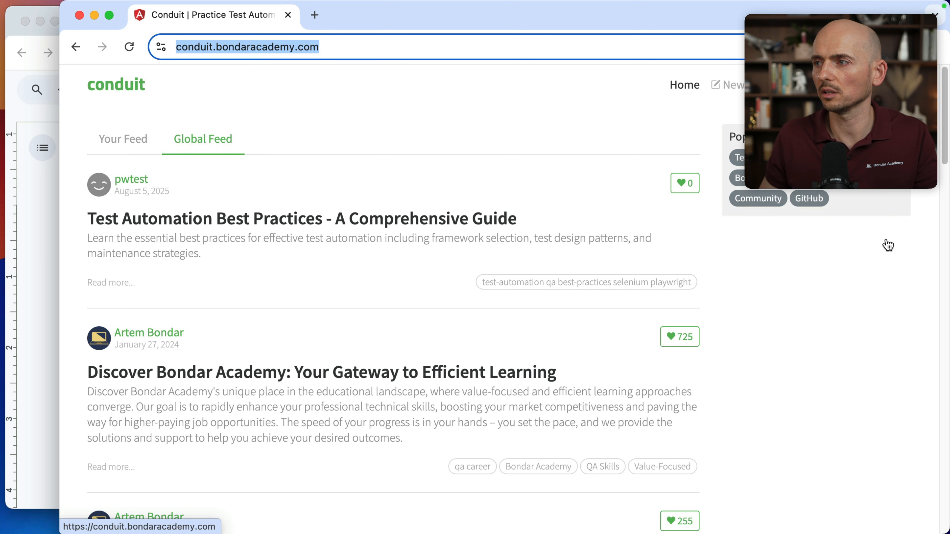
left_click(302, 218)
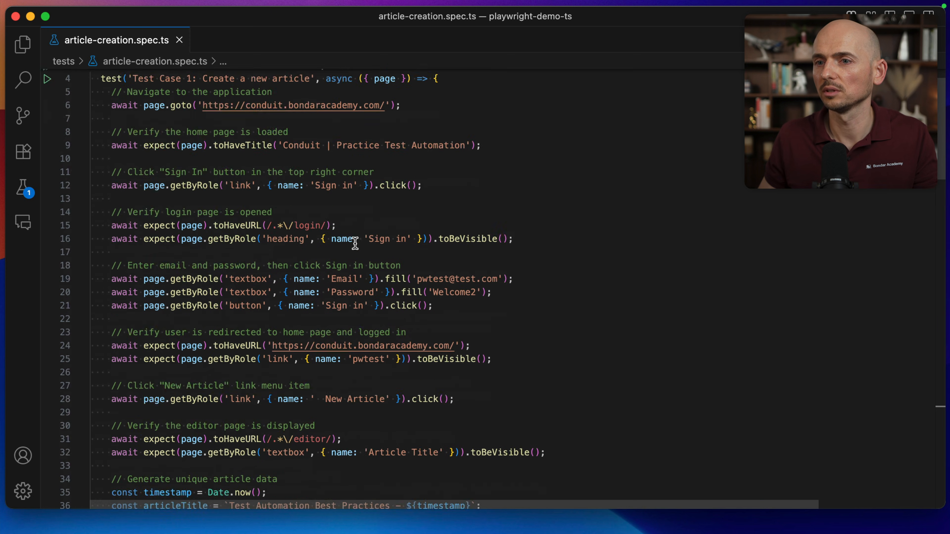
- Scroll through the generated article-creation.spec.ts to review the test
scroll("down", 3)
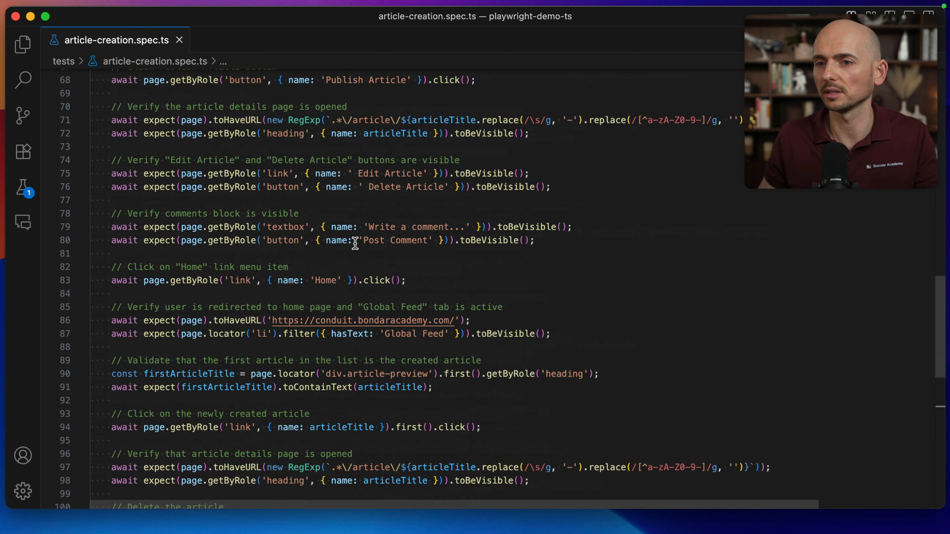
scroll("down", 3)
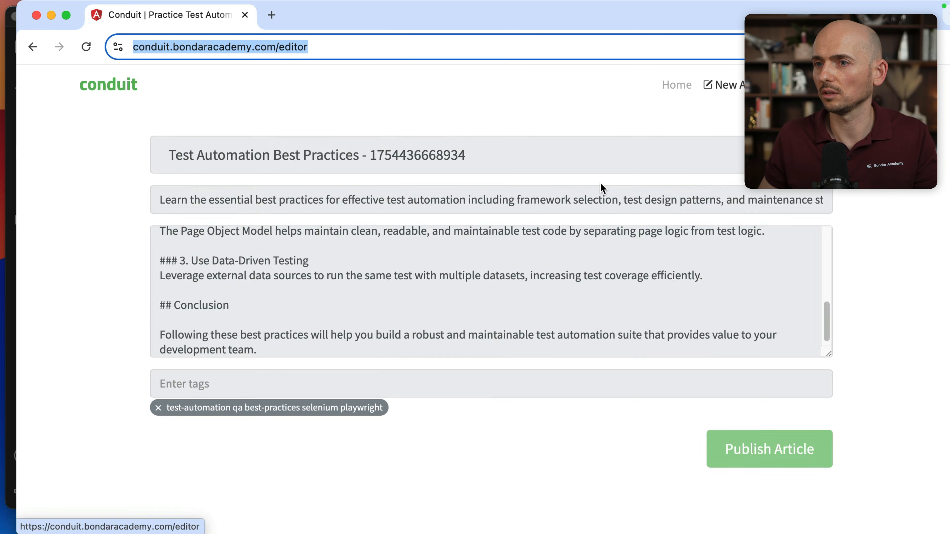
left_click(768, 449)
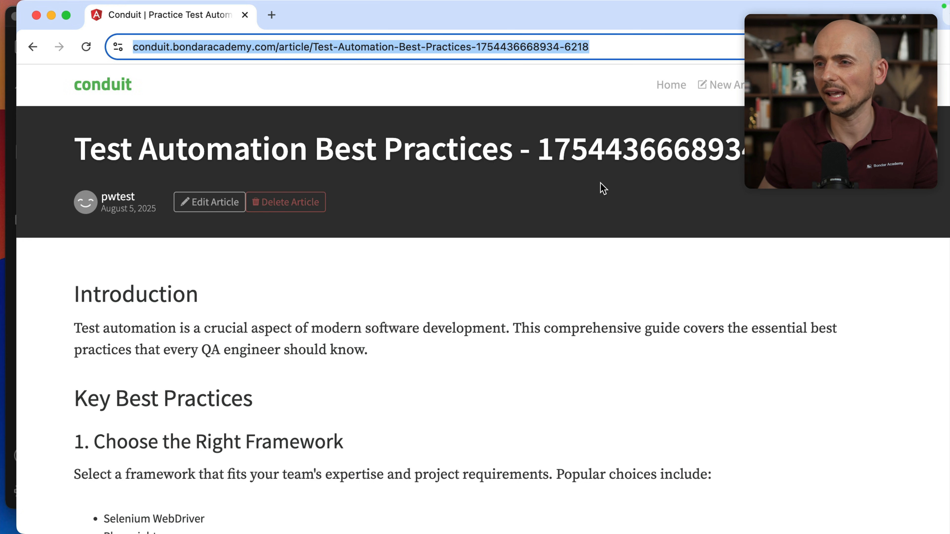
mouse_move(528, 208)
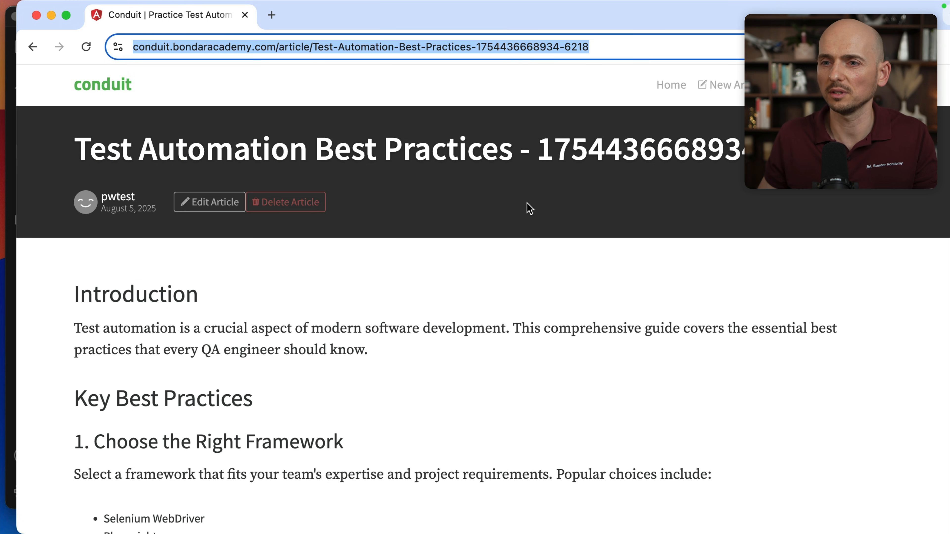
mouse_move(523, 225)
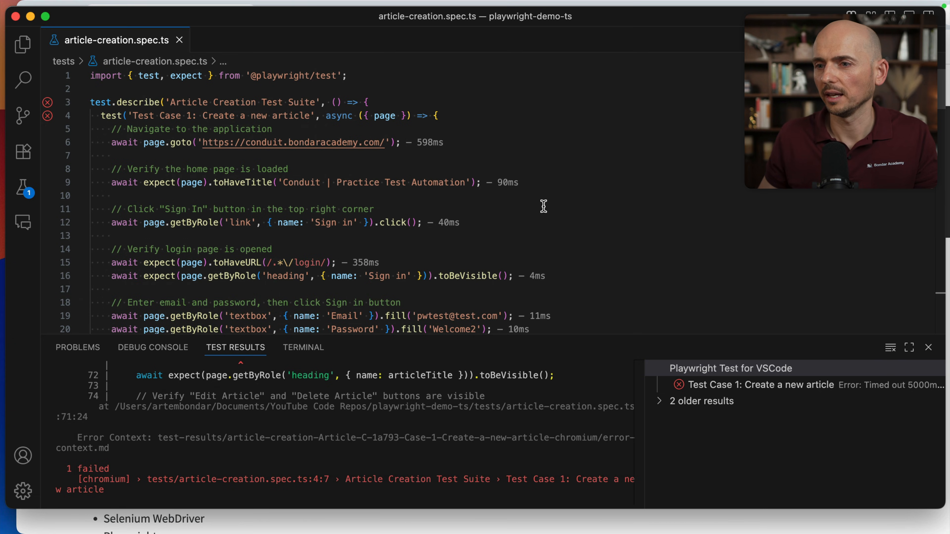
- Review the Test Results panel reporting the line 71 URL check timeout
scroll("down", 3)
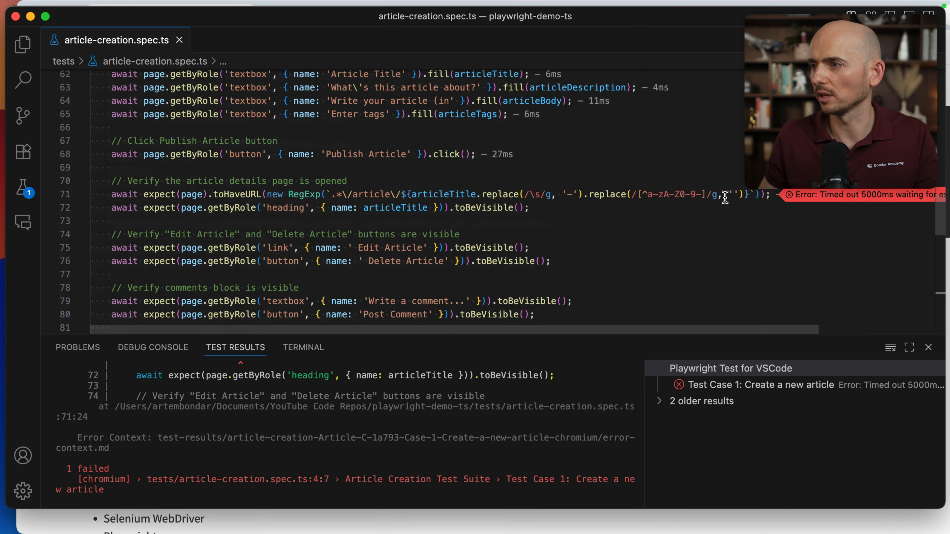
mouse_move(702, 218)
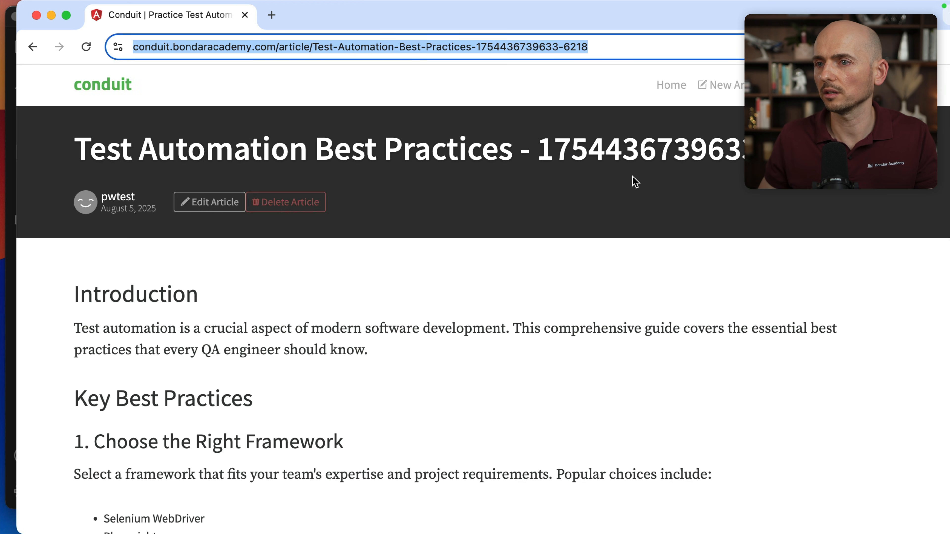
mouse_move(580, 196)
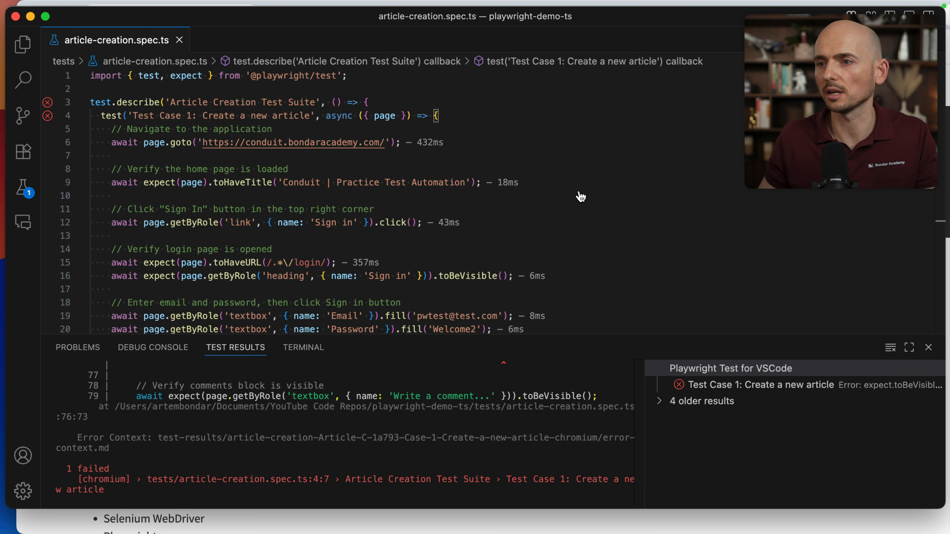
- Rerun the article-creation test from the gutter so it deletes the article from Global Feed
scroll("down", 3)
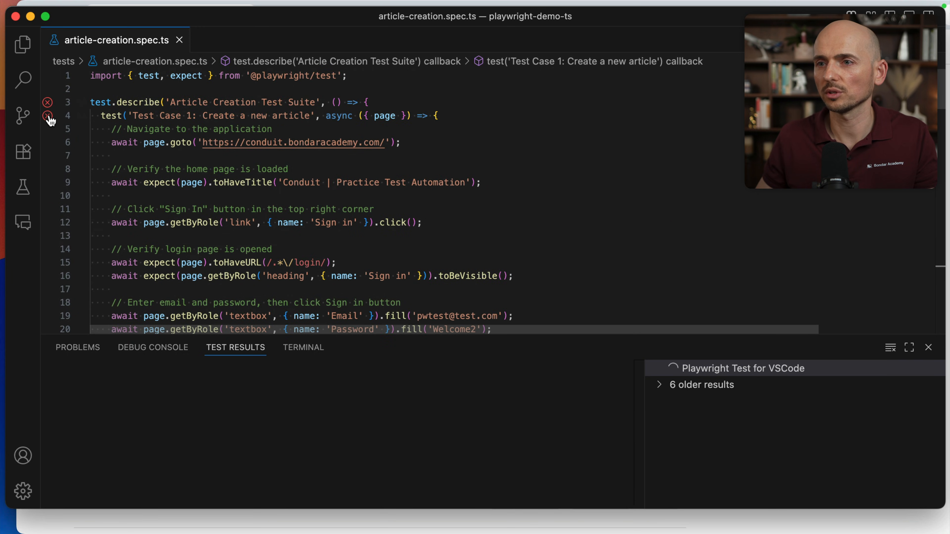
left_click(49, 116)
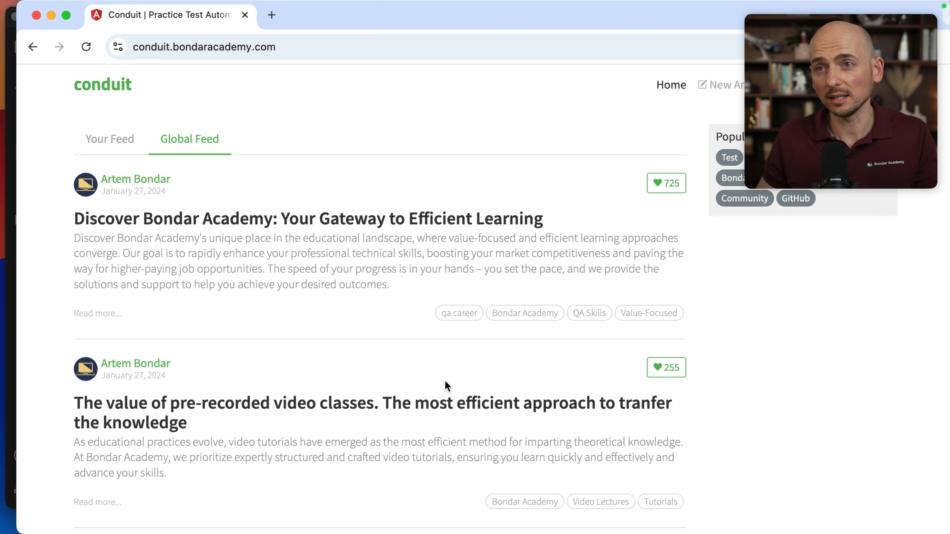
mouse_move(450, 382)
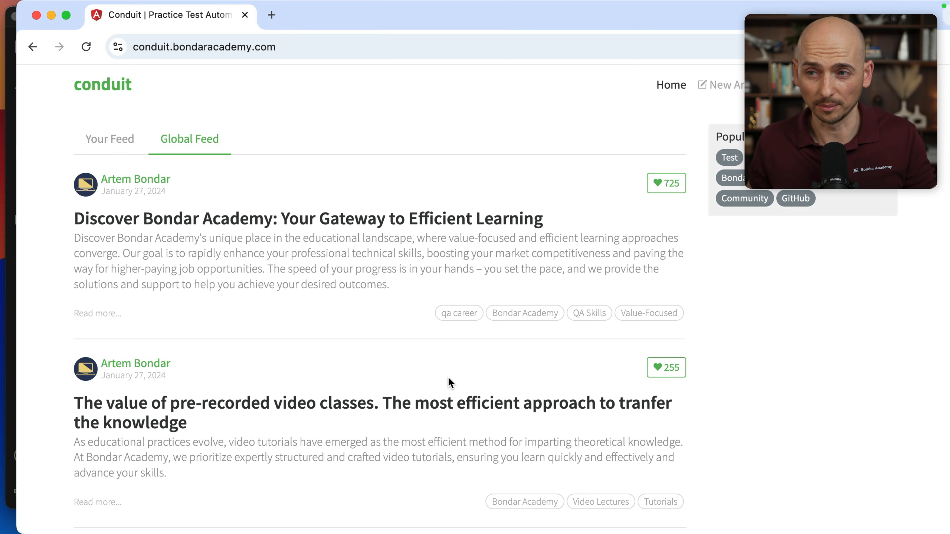